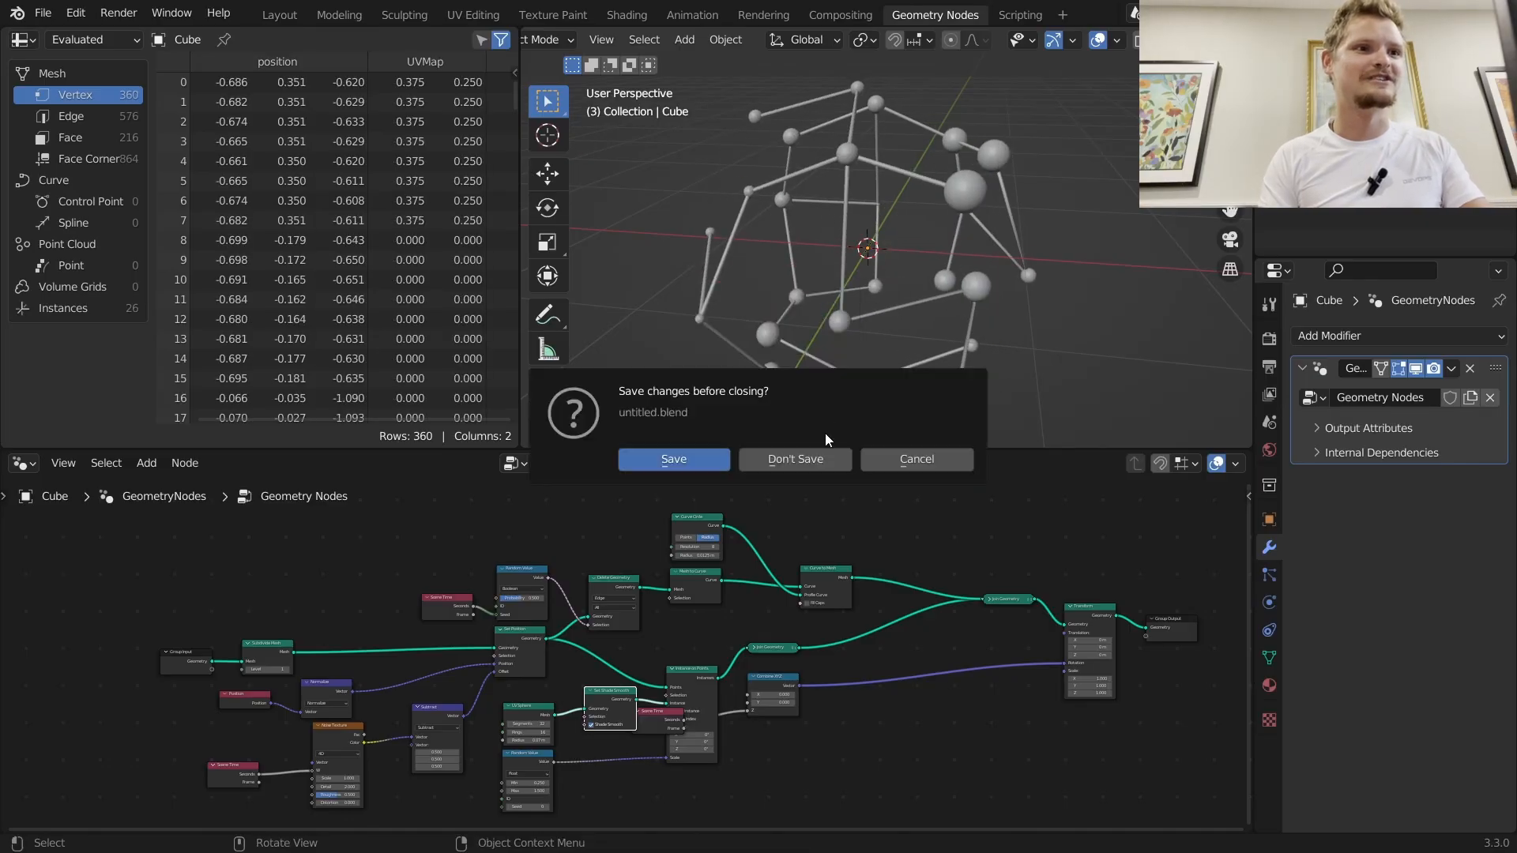
Step: Start a new General file, delete the default objects and add a single cube mesh
{"action": "left_click", "coordinate": [794, 458]}
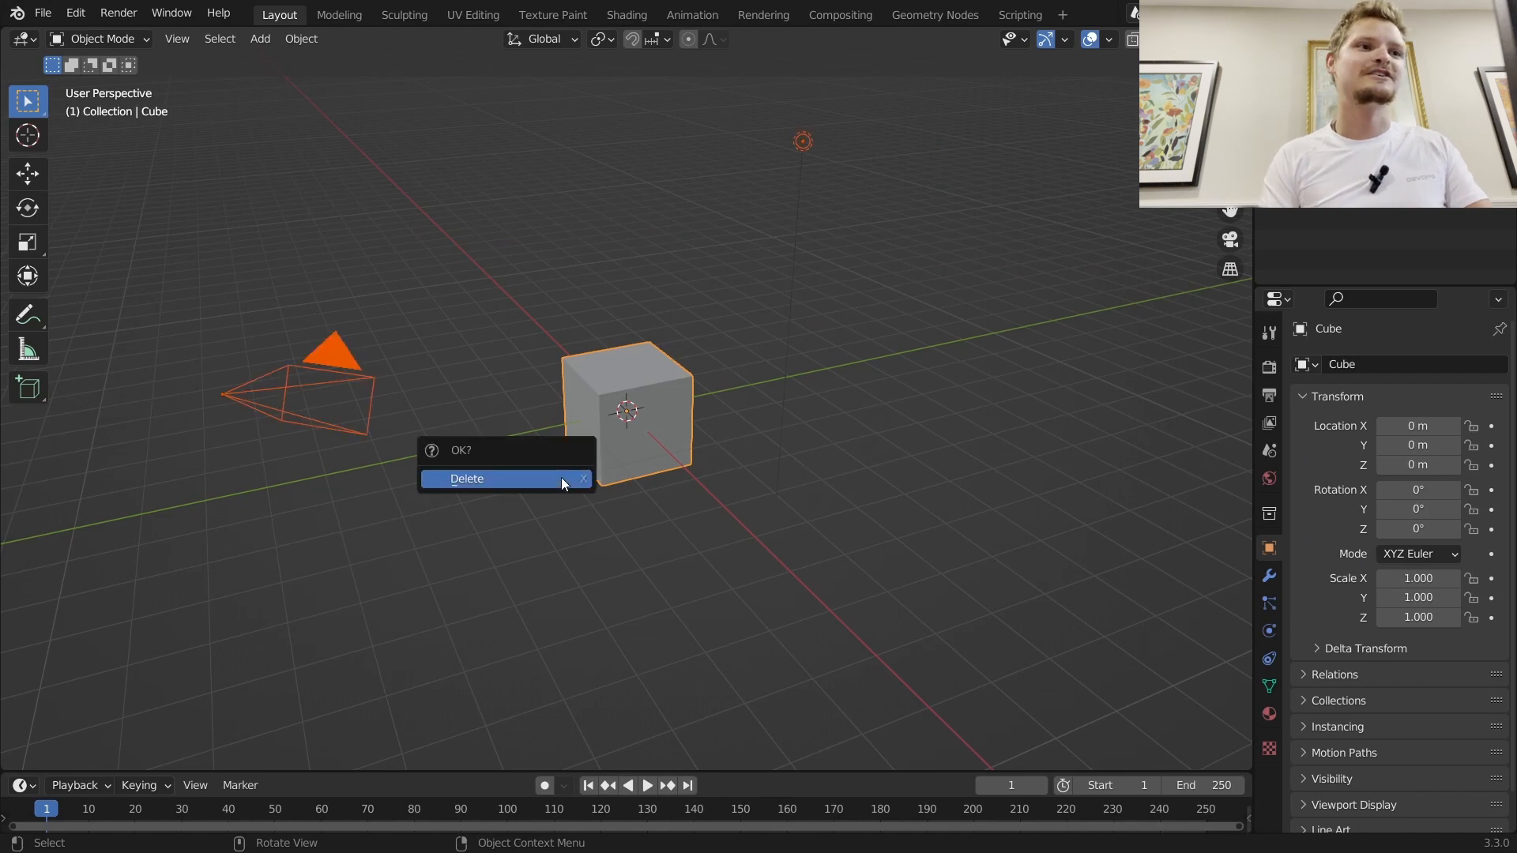
{"action": "left_click", "coordinate": [498, 479]}
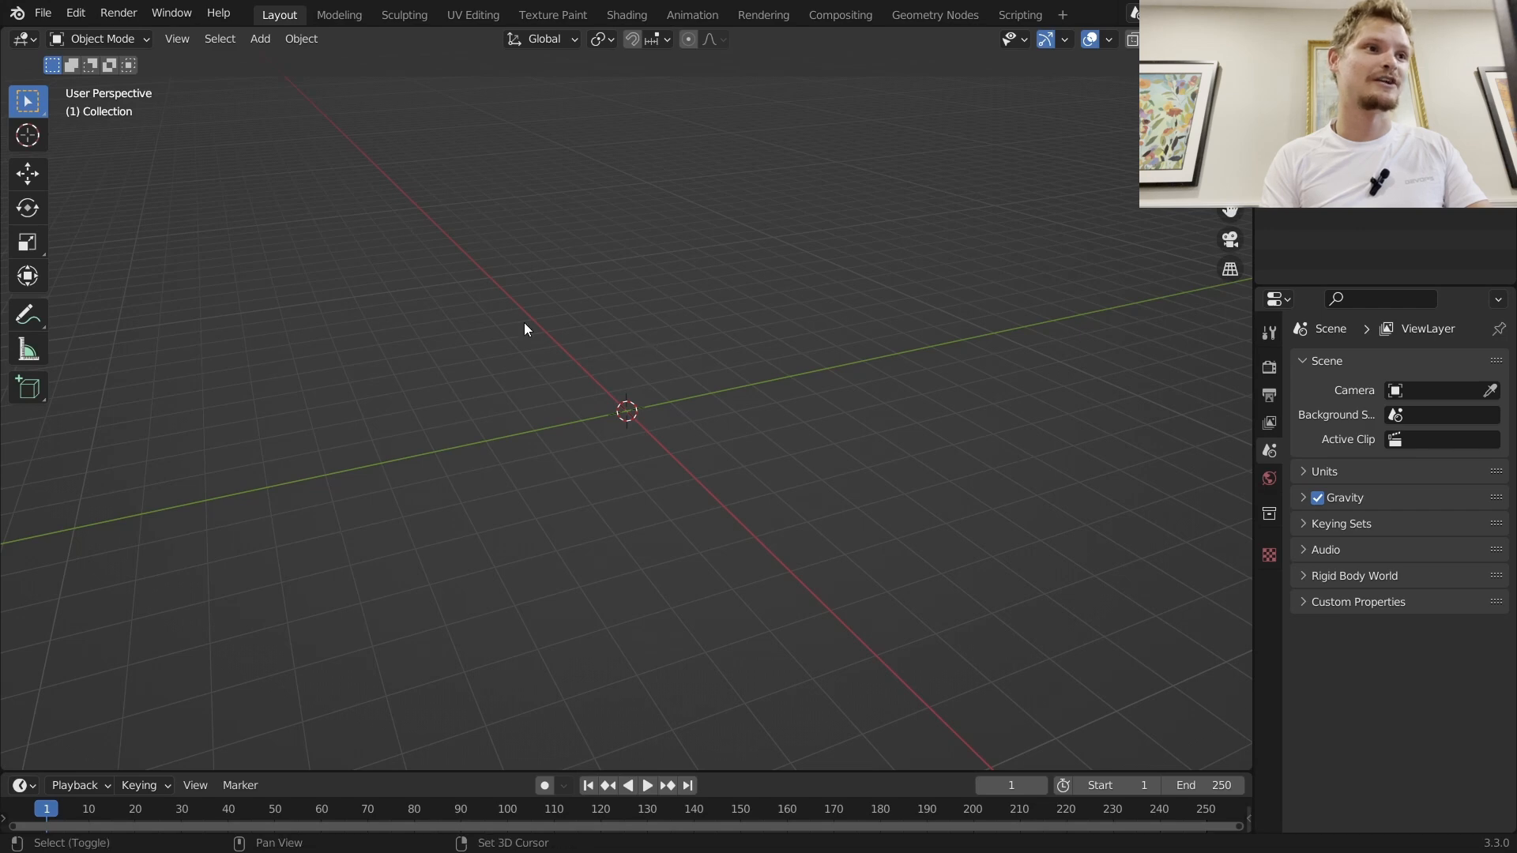
{"action": "left_click", "coordinate": [260, 38]}
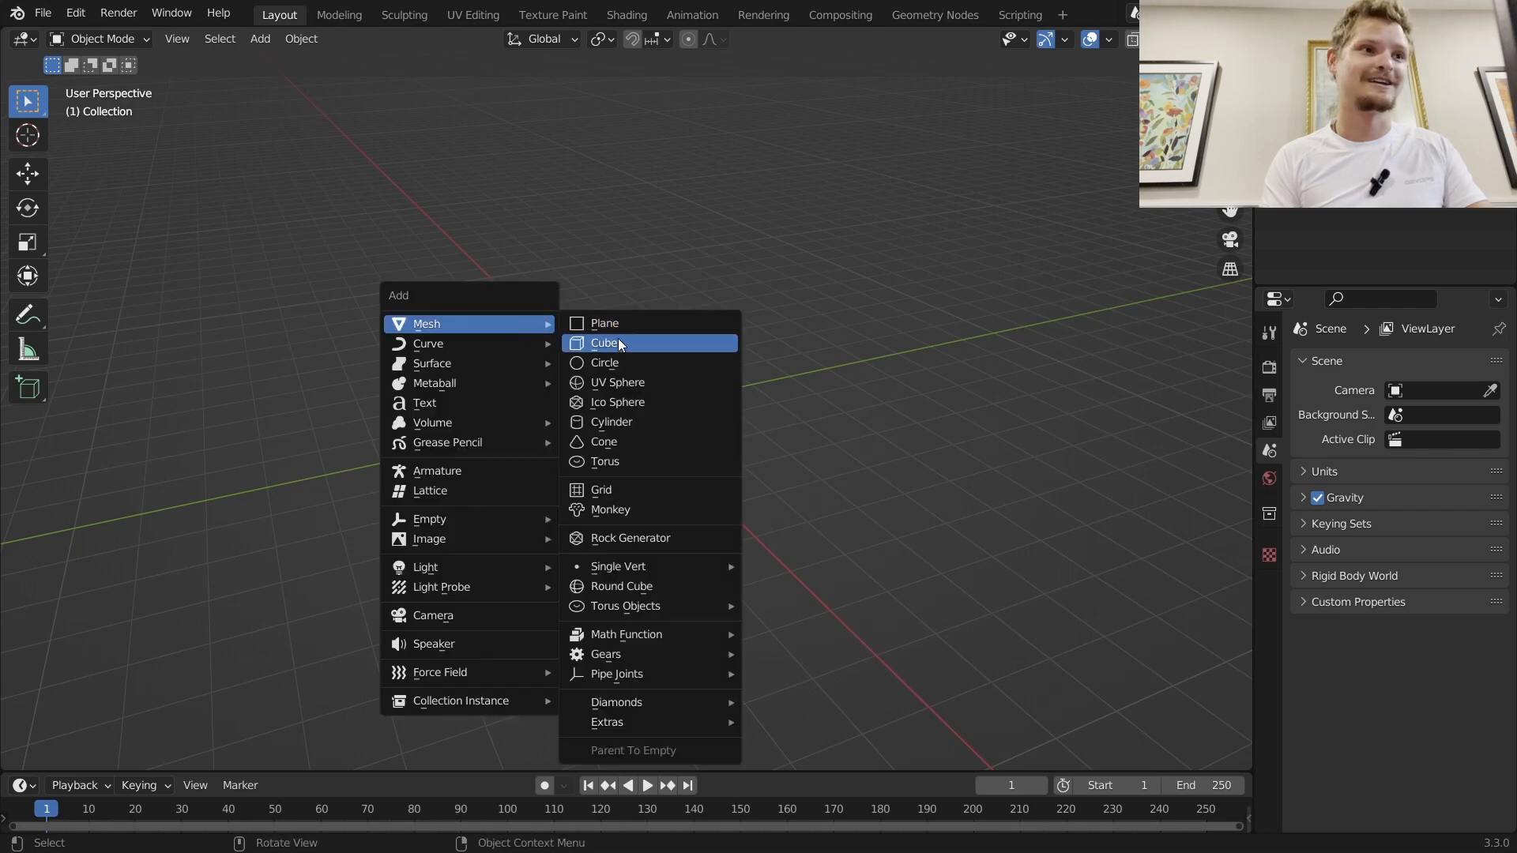
{"action": "left_click", "coordinate": [605, 343]}
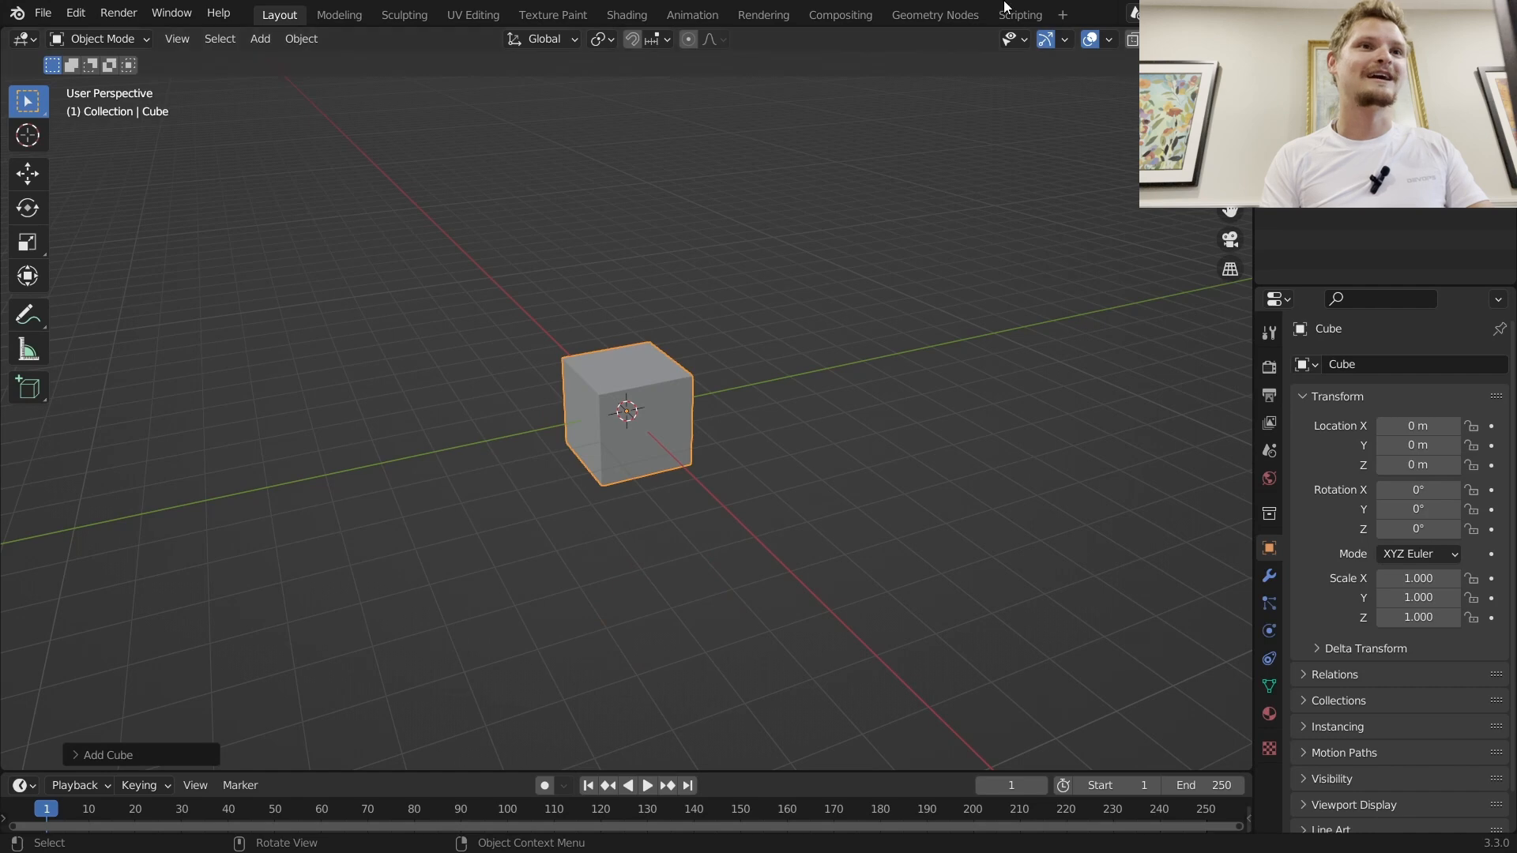
Step: Create a Geometry Nodes tree on the cube with a Subdivide Mesh node at level 2
{"action": "left_click", "coordinate": [935, 15]}
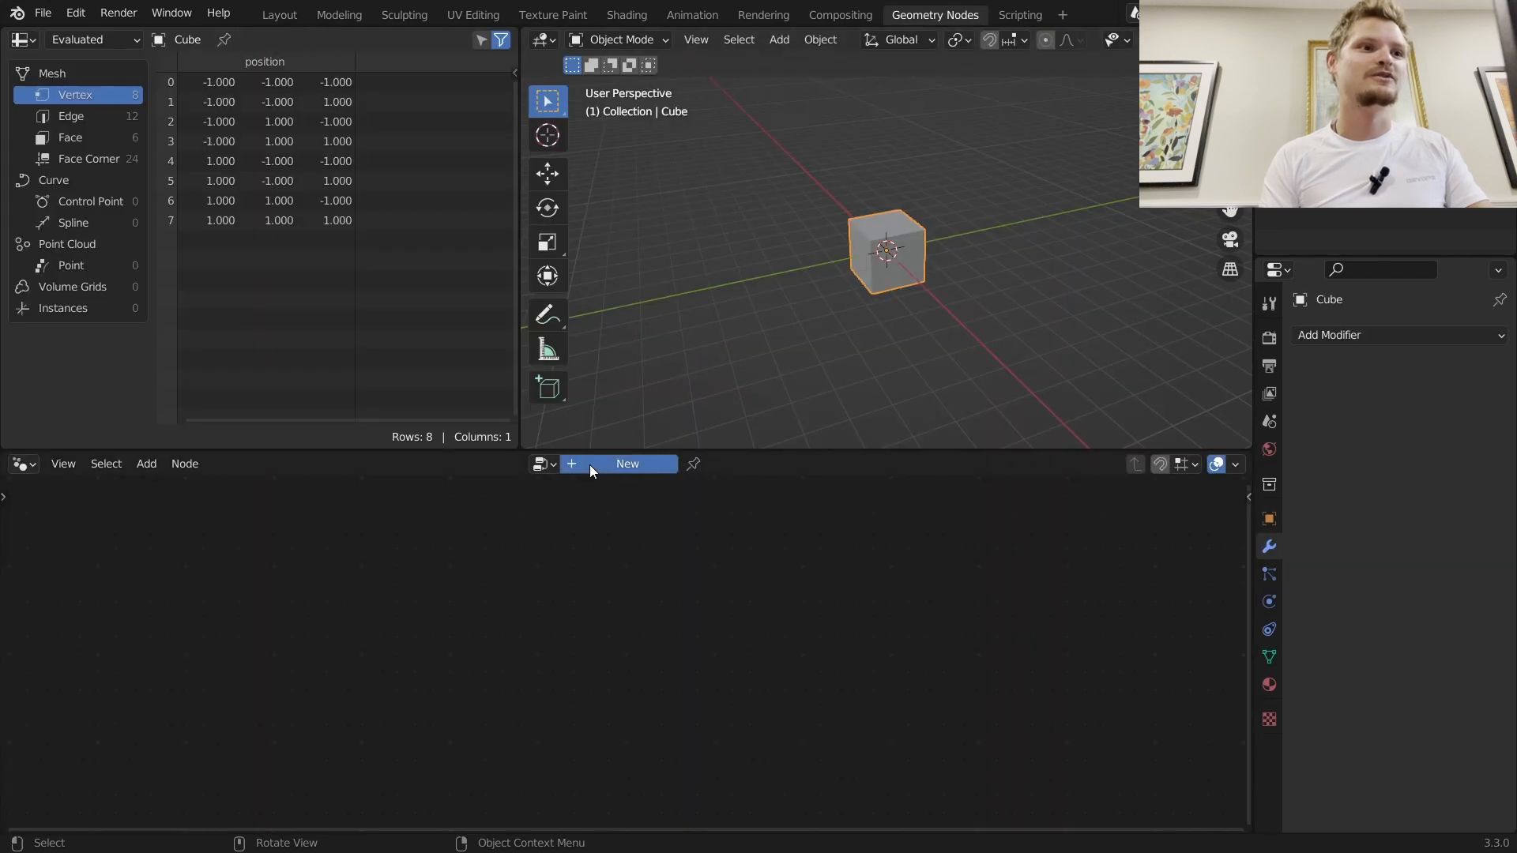
{"action": "left_click", "coordinate": [627, 465]}
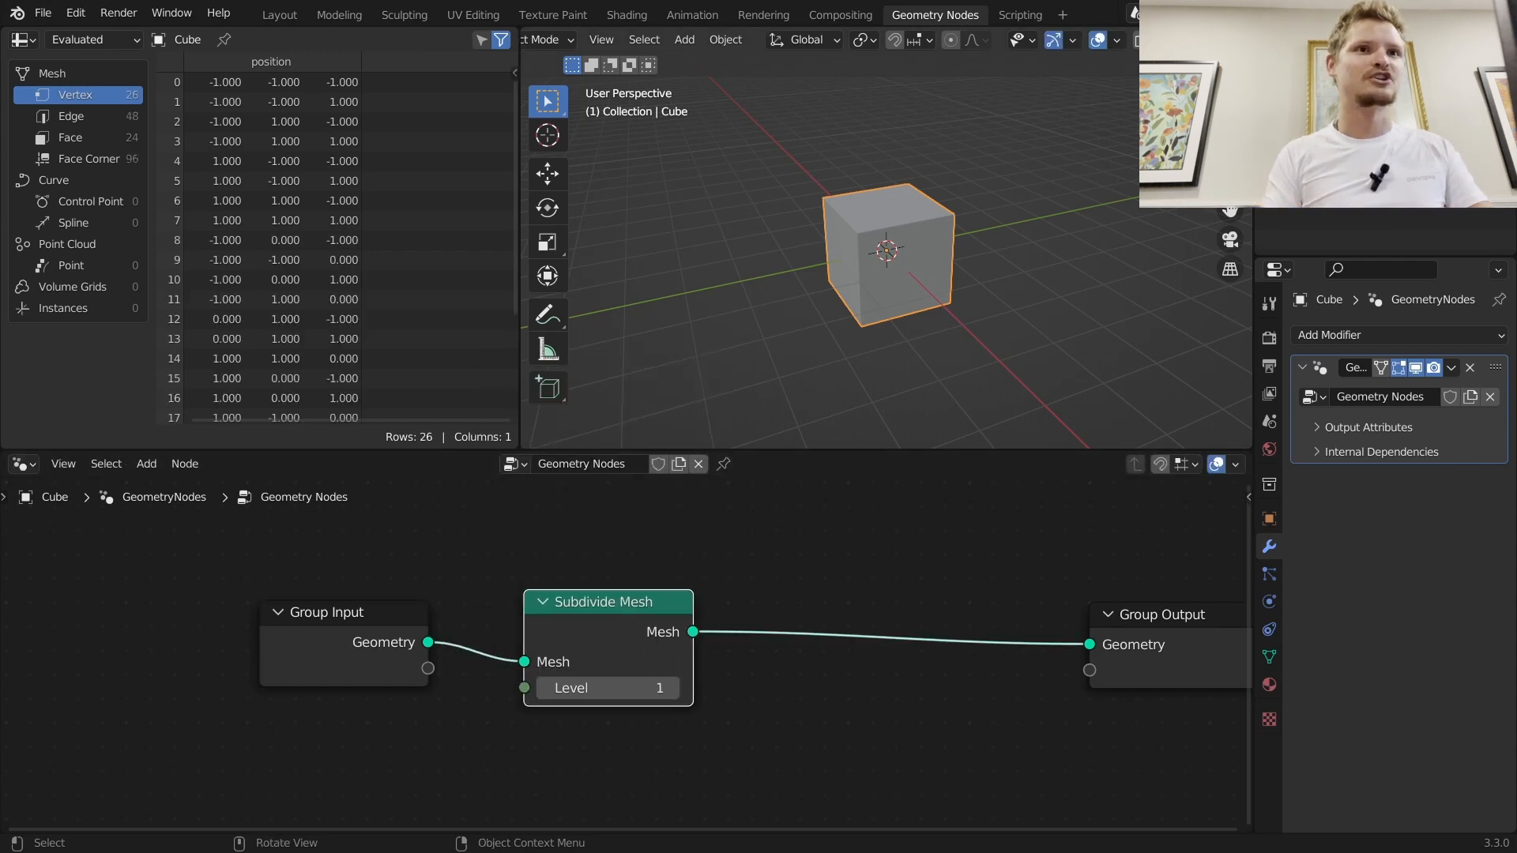
{"action": "left_click", "coordinate": [673, 689]}
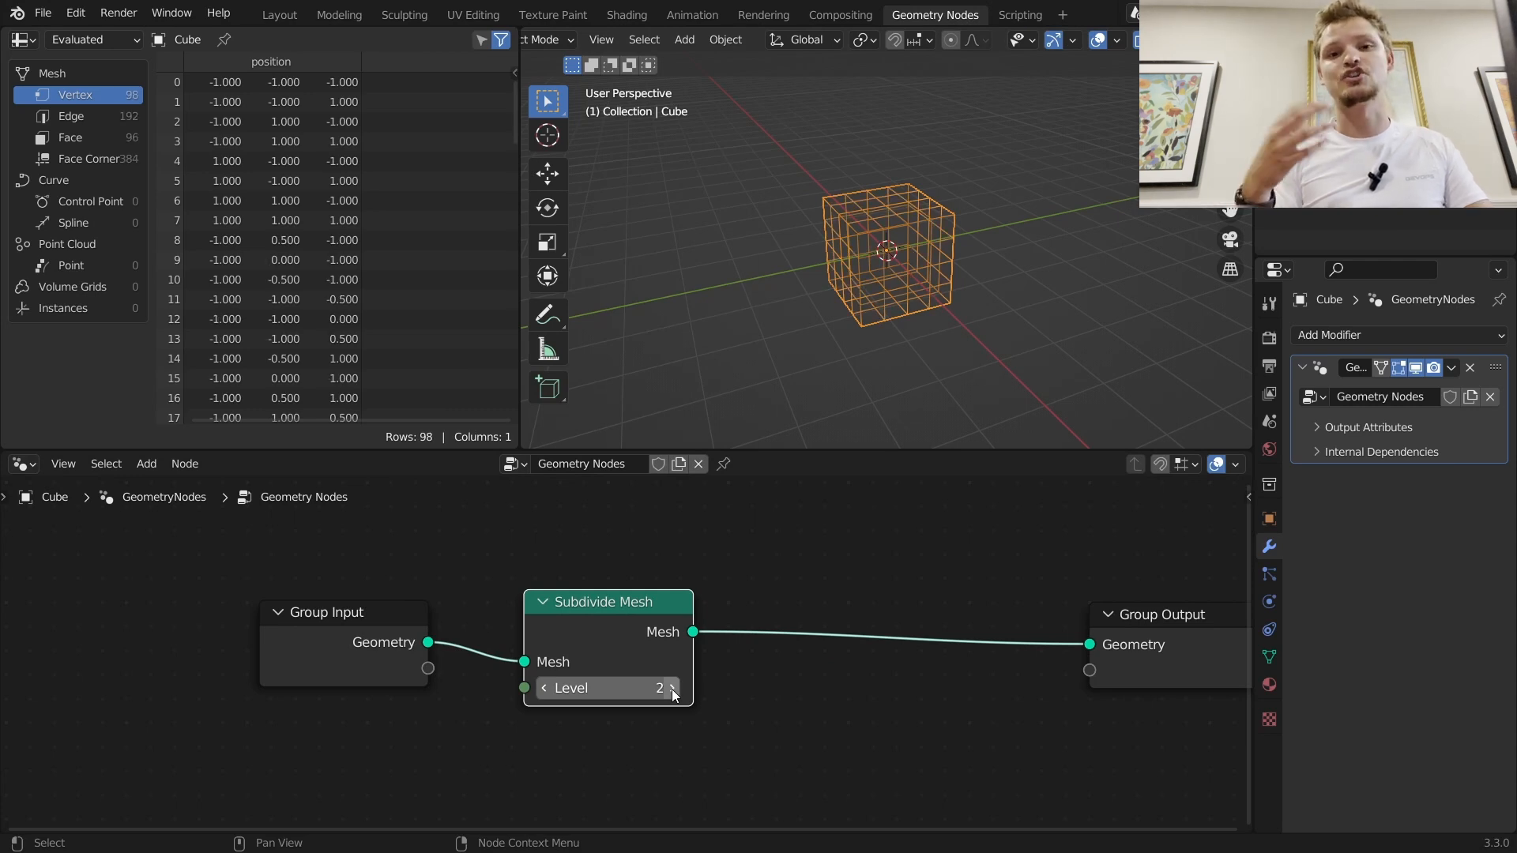
Step: Feed a normalized Position into a Set Position node, keeping subdivision level 2
{"action": "left_click", "coordinate": [145, 464]}
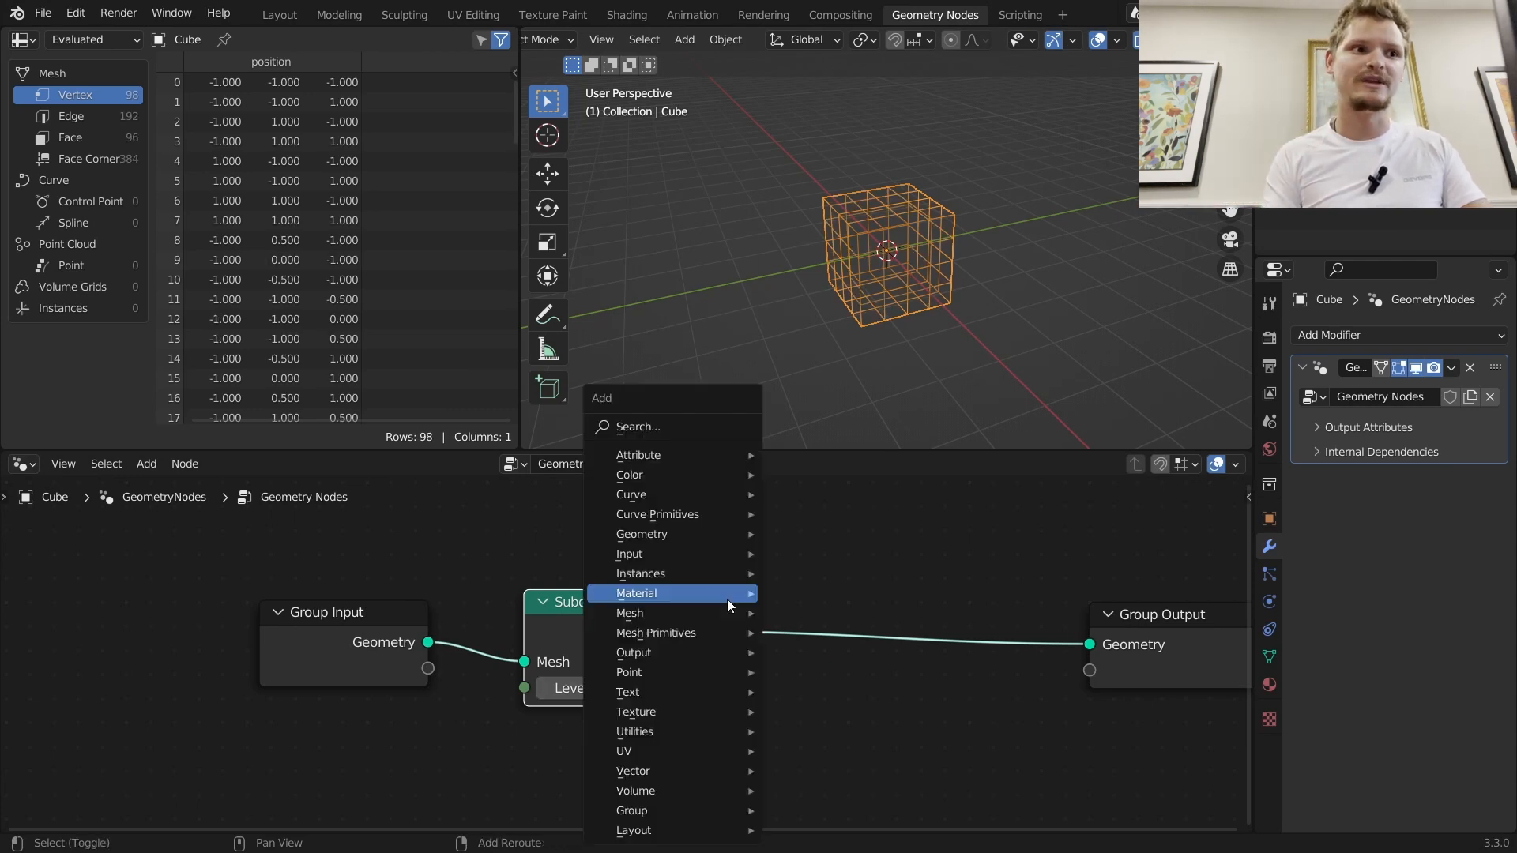
{"action": "type", "text": "set"}
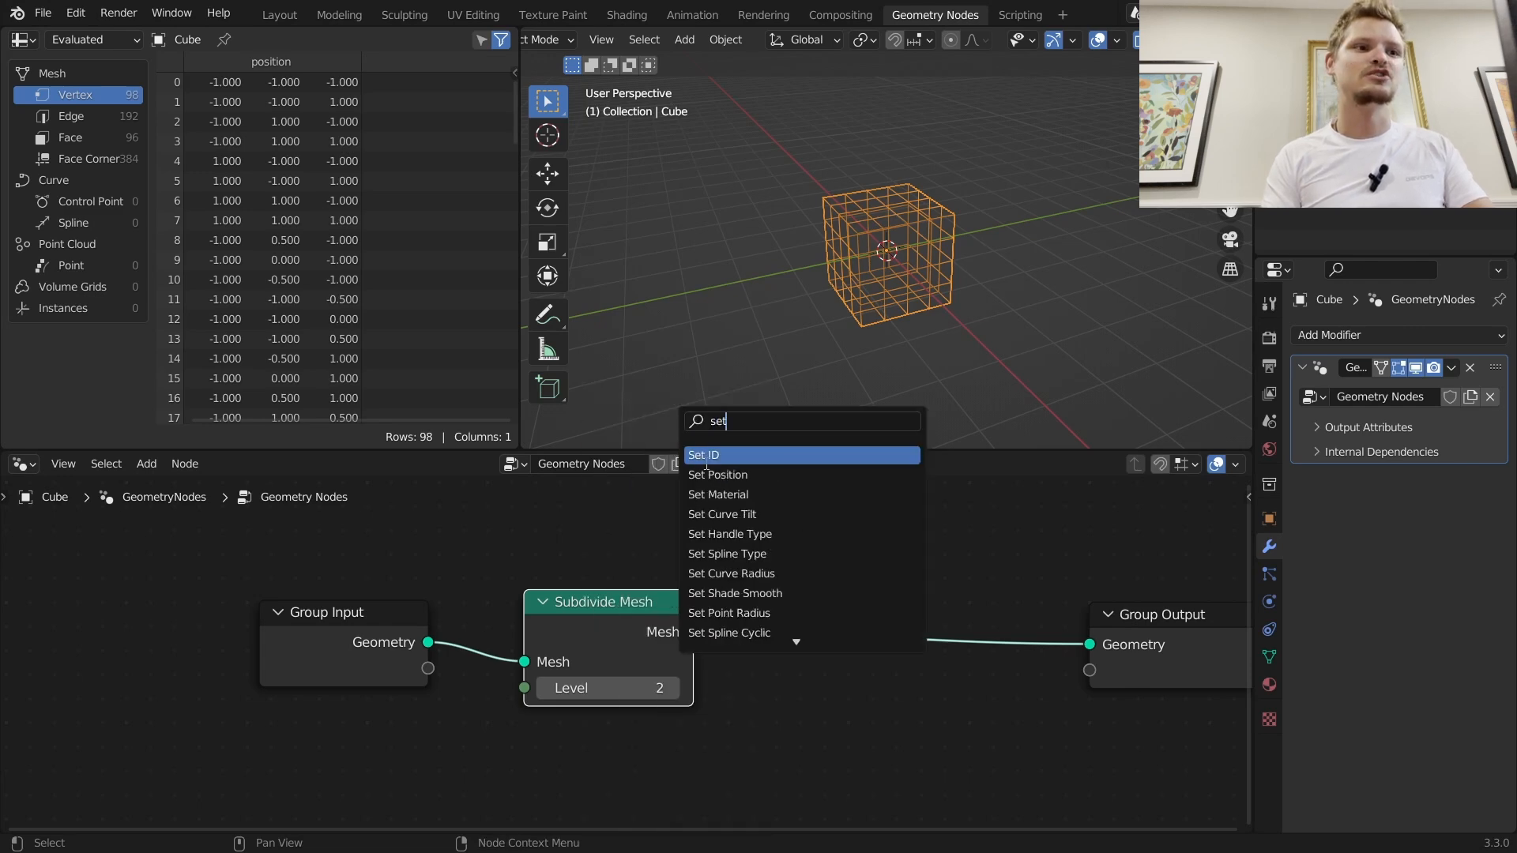
{"action": "left_click", "coordinate": [717, 474]}
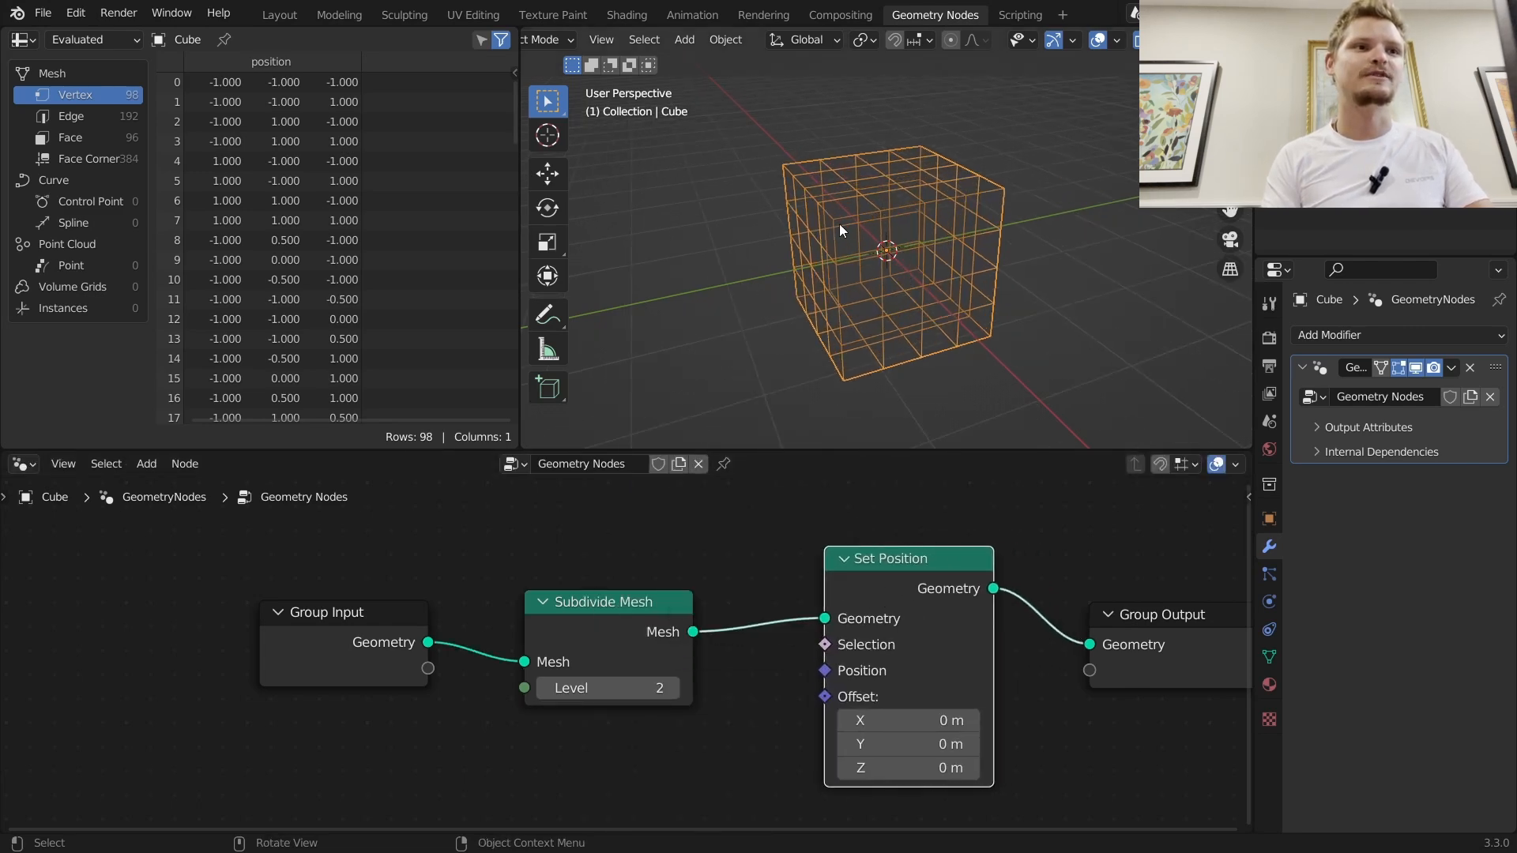
{"action": "mouse_move", "coordinate": [791, 174]}
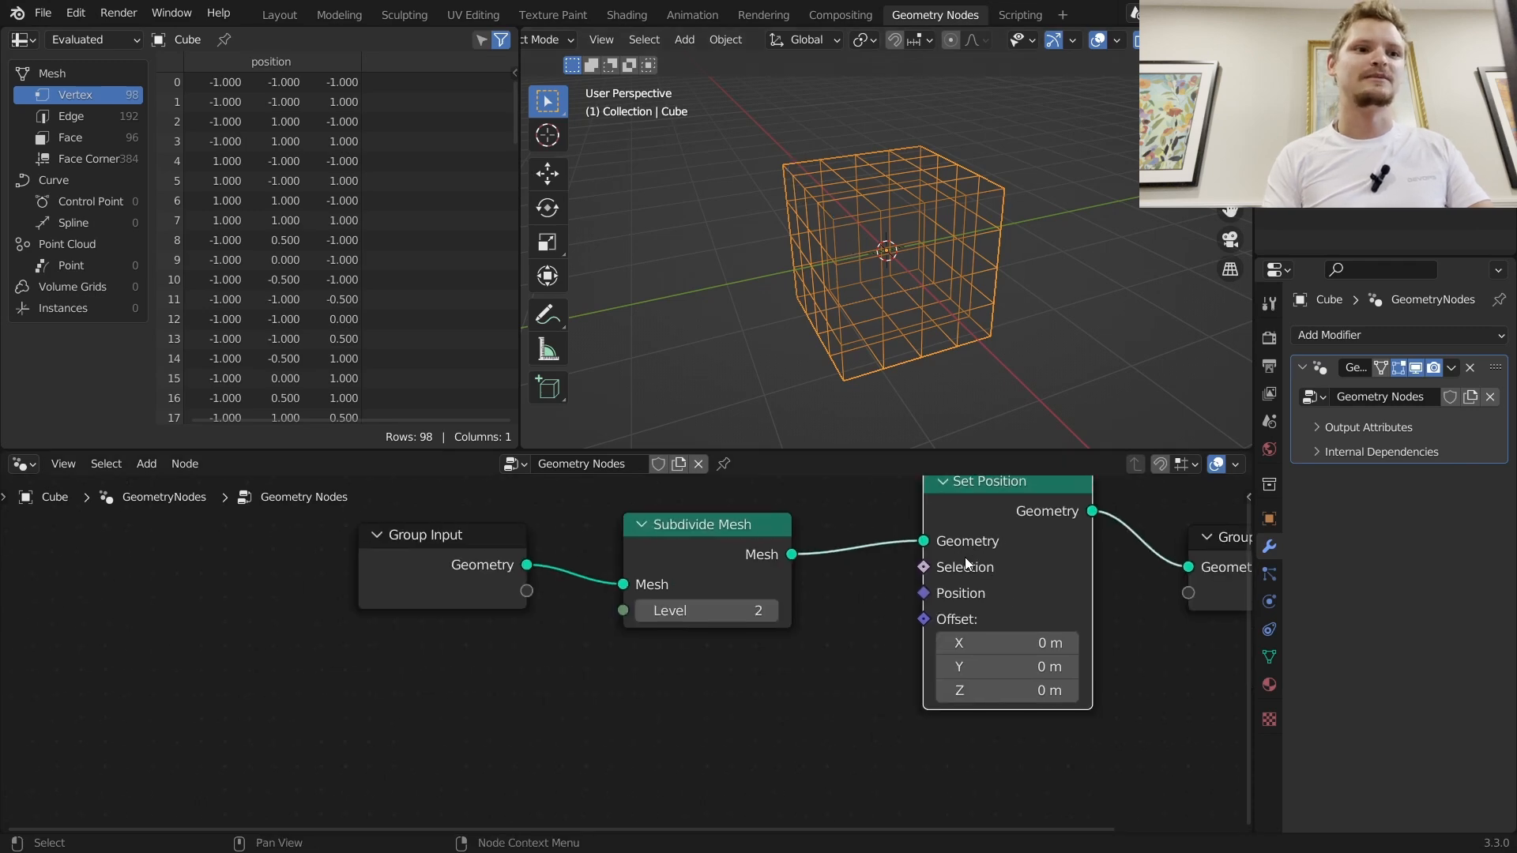
{"action": "type", "text": "p"}
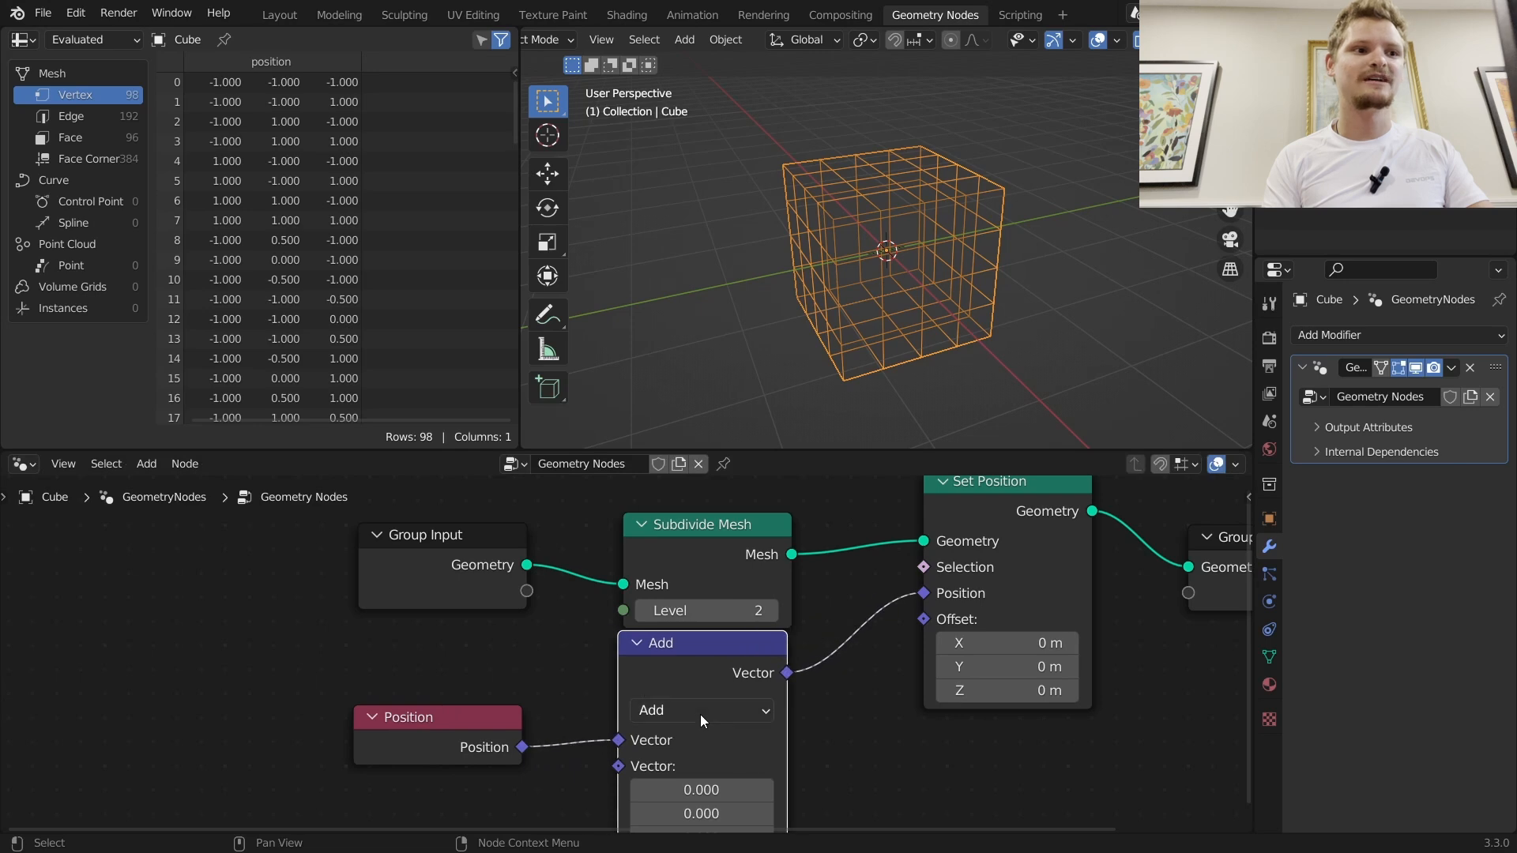
{"action": "left_click", "coordinate": [702, 712]}
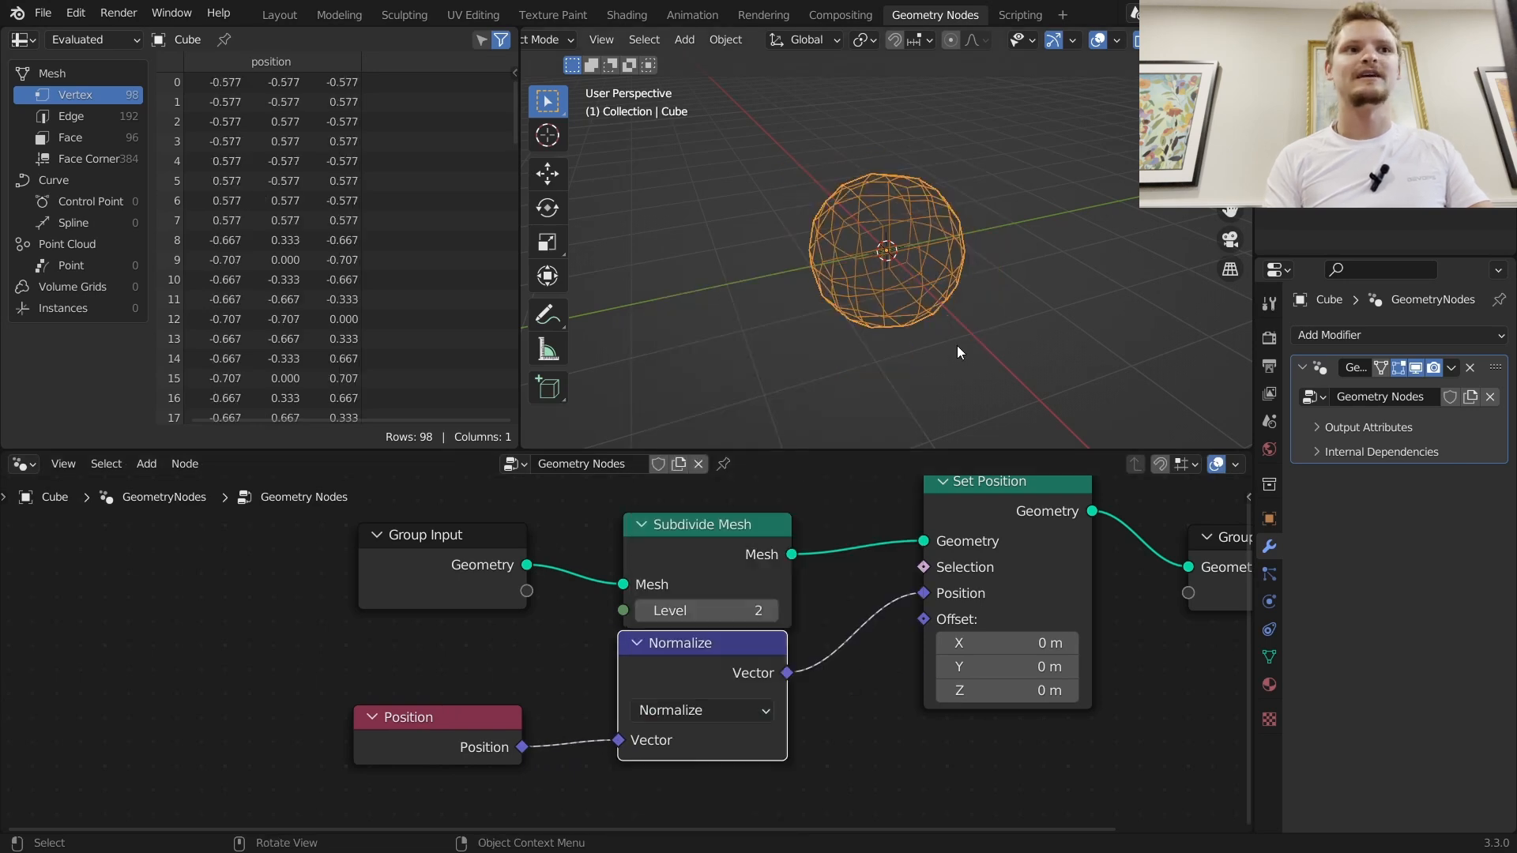
{"action": "mouse_move", "coordinate": [963, 430]}
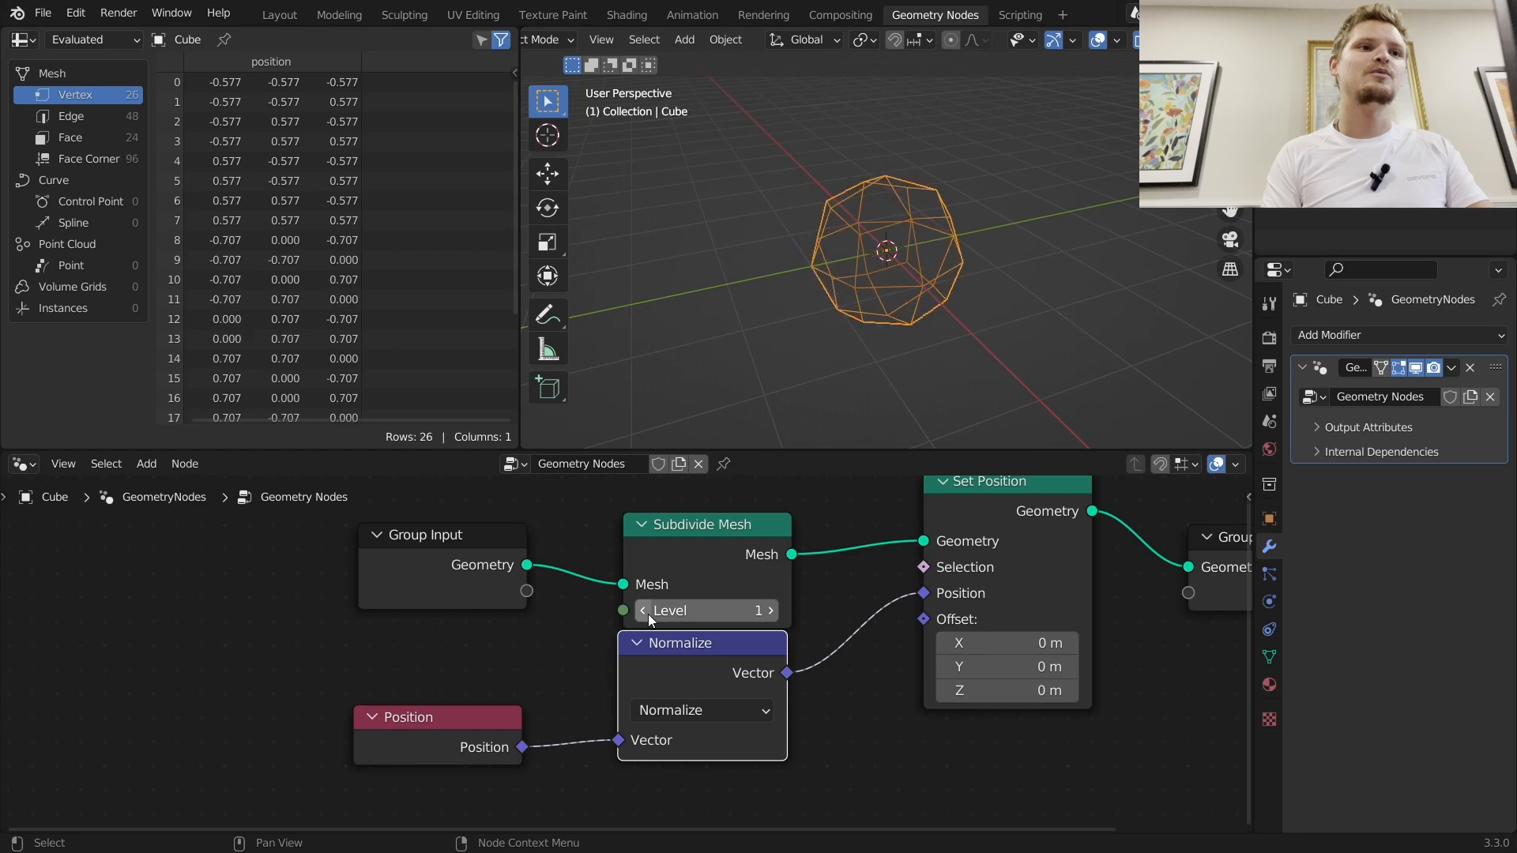
{"action": "left_click", "coordinate": [771, 610]}
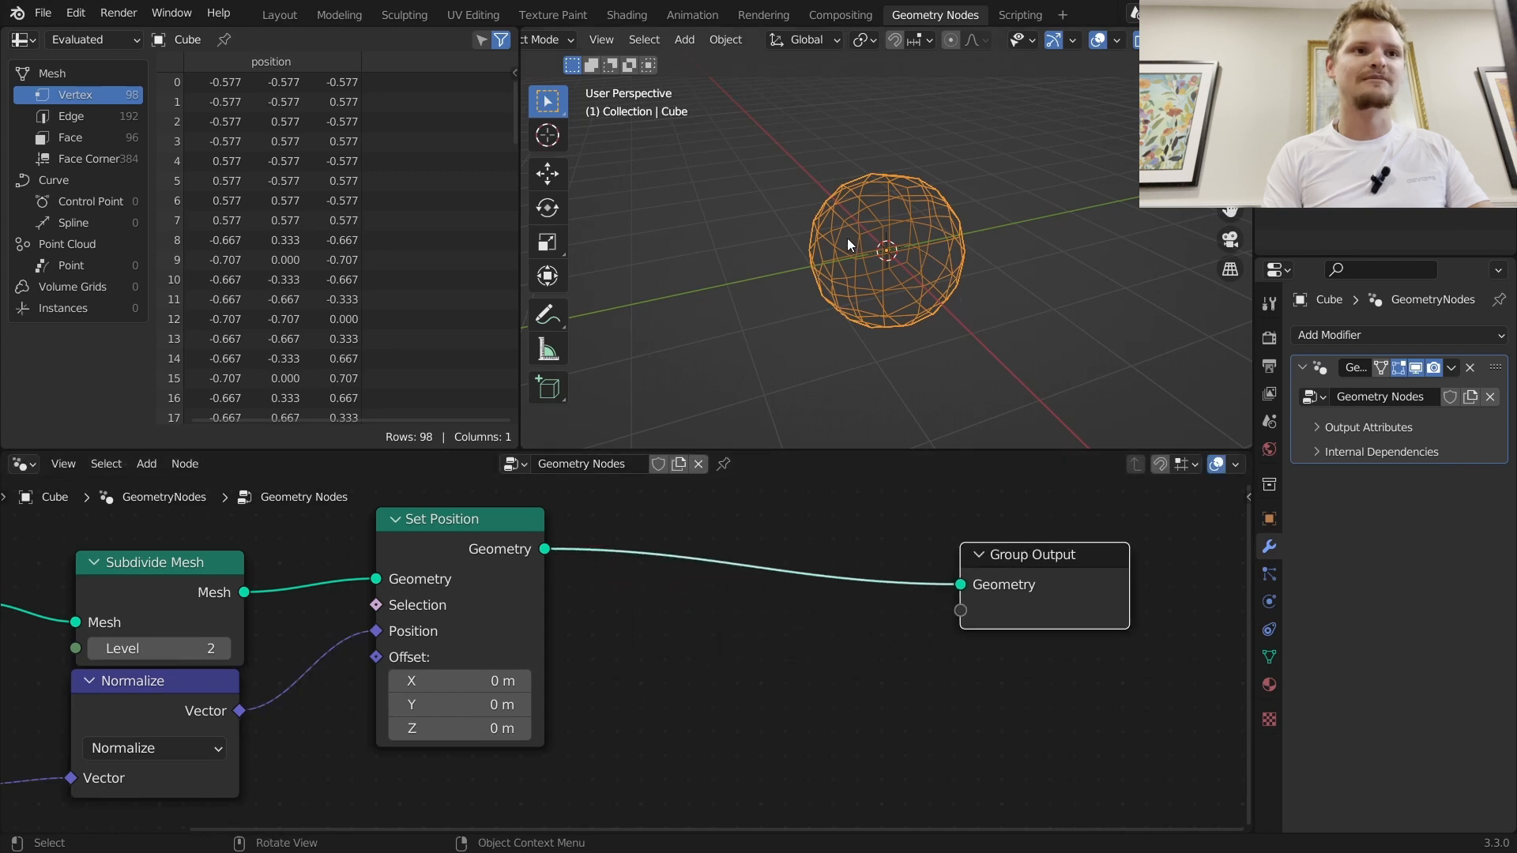
{"action": "mouse_move", "coordinate": [981, 256]}
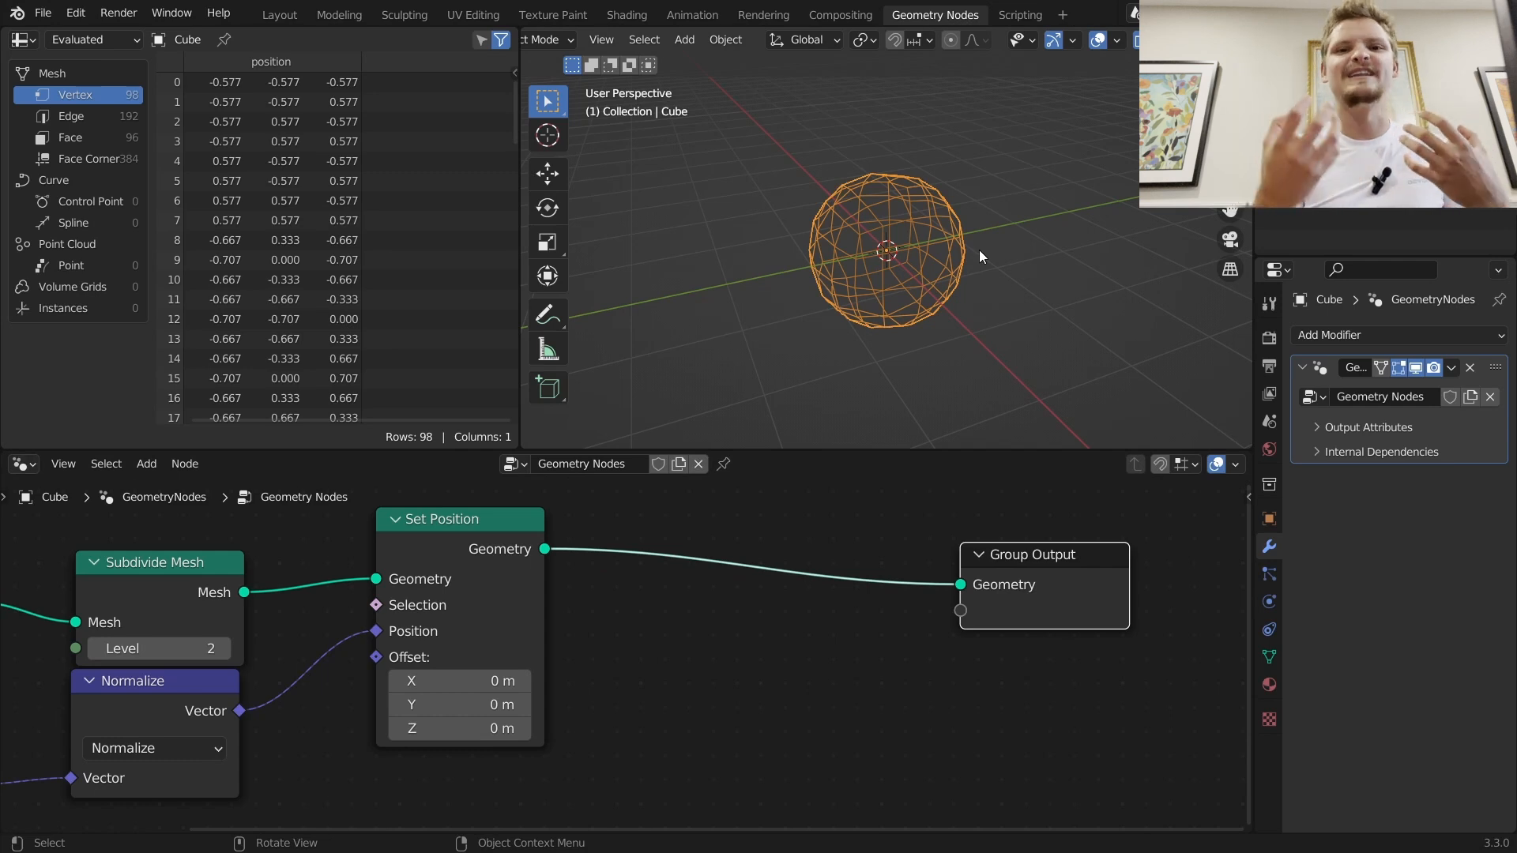
Step: Drive the Set Position offset from a Noise Texture colour through a Vector Math Subtract of 0.5
{"action": "left_click_drag", "start_coordinate": [460, 518], "coordinate": [512, 512]}
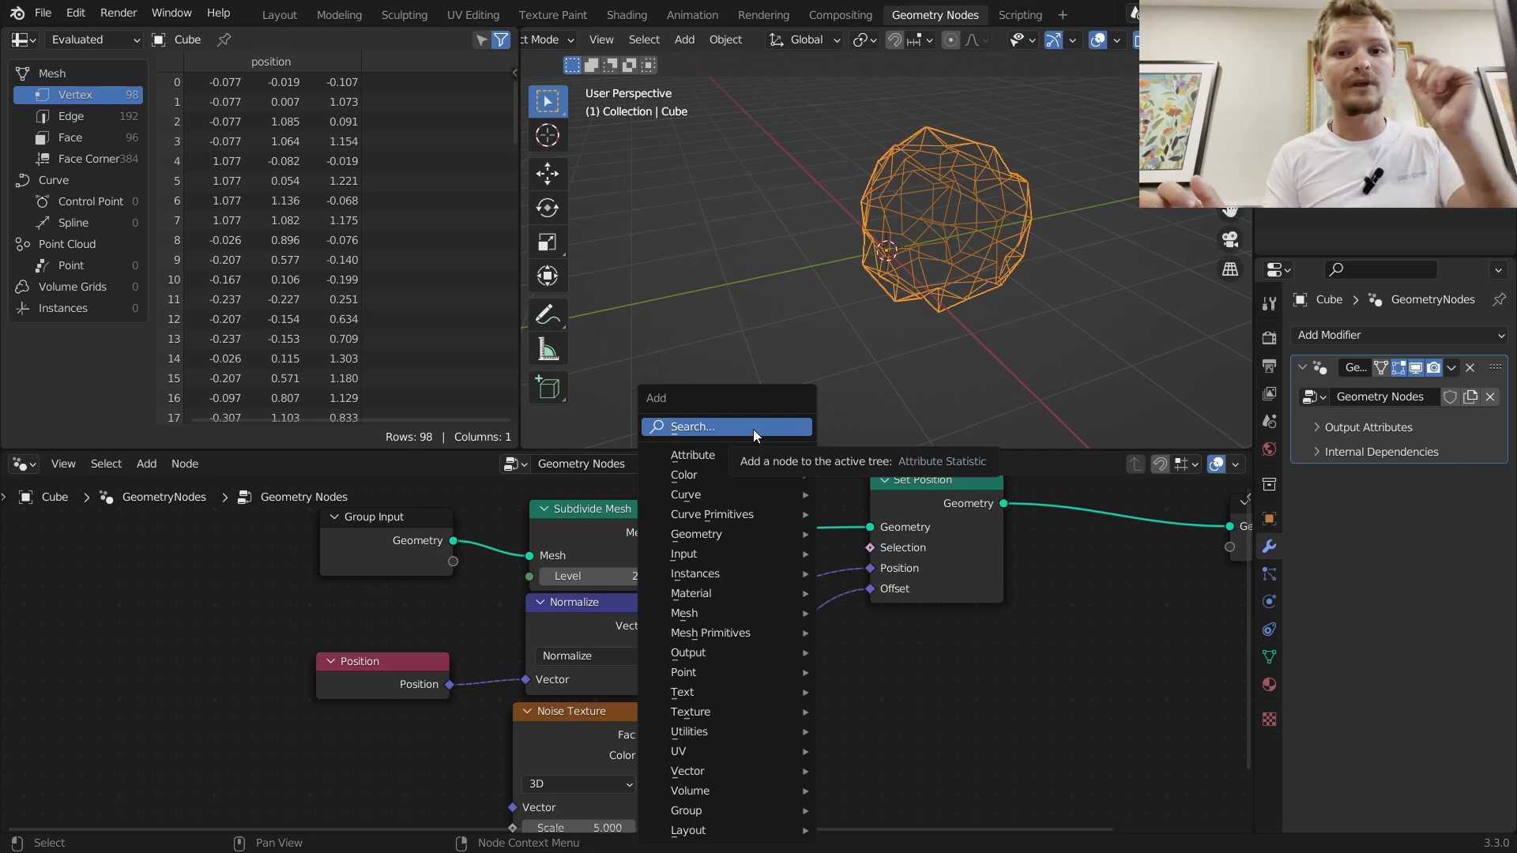
{"action": "type", "text": "v"}
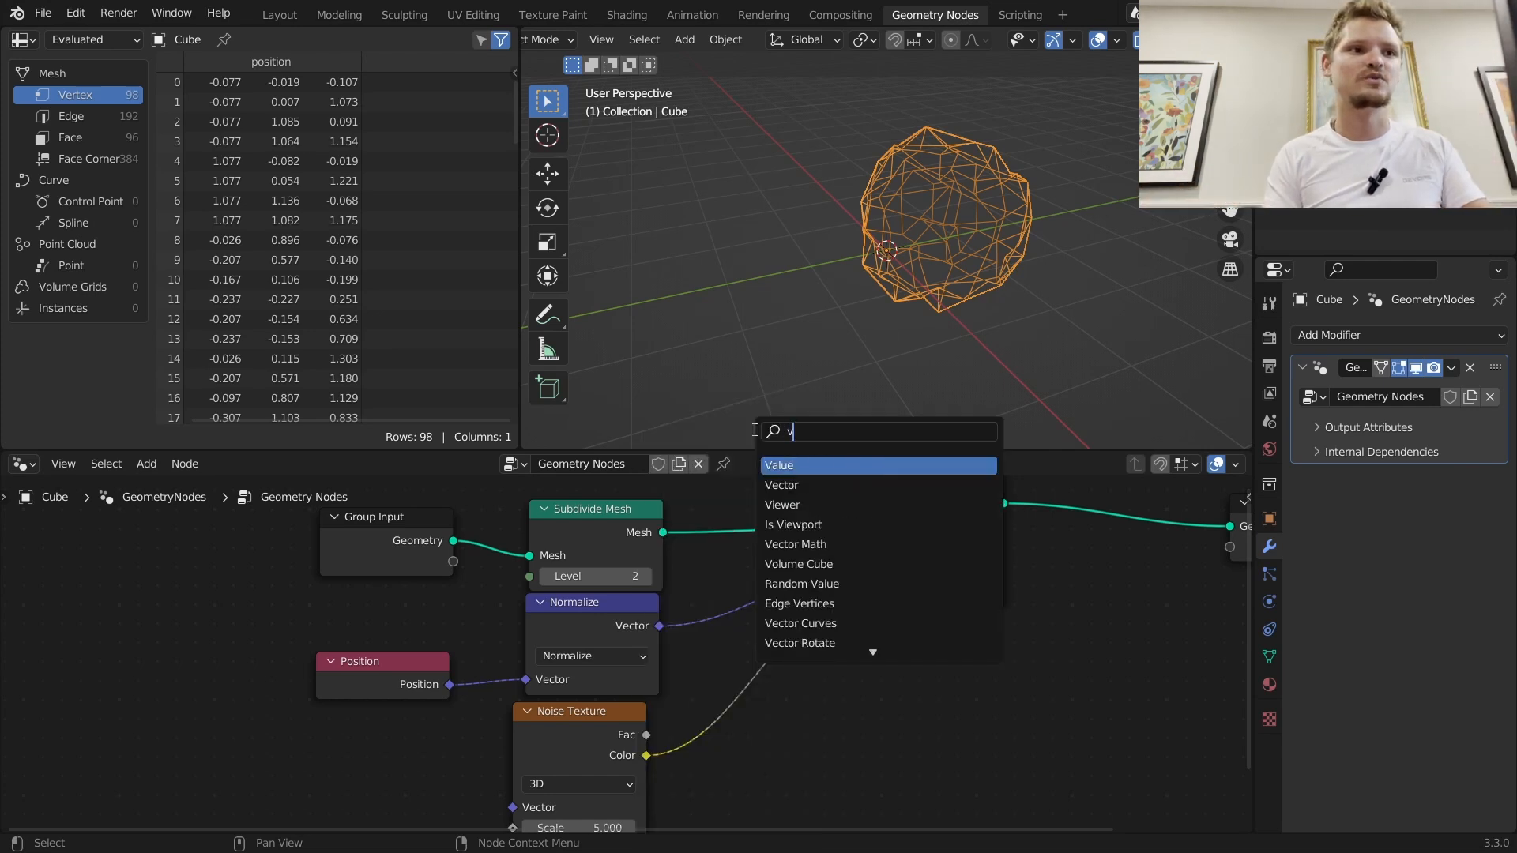
{"action": "left_click", "coordinate": [814, 464]}
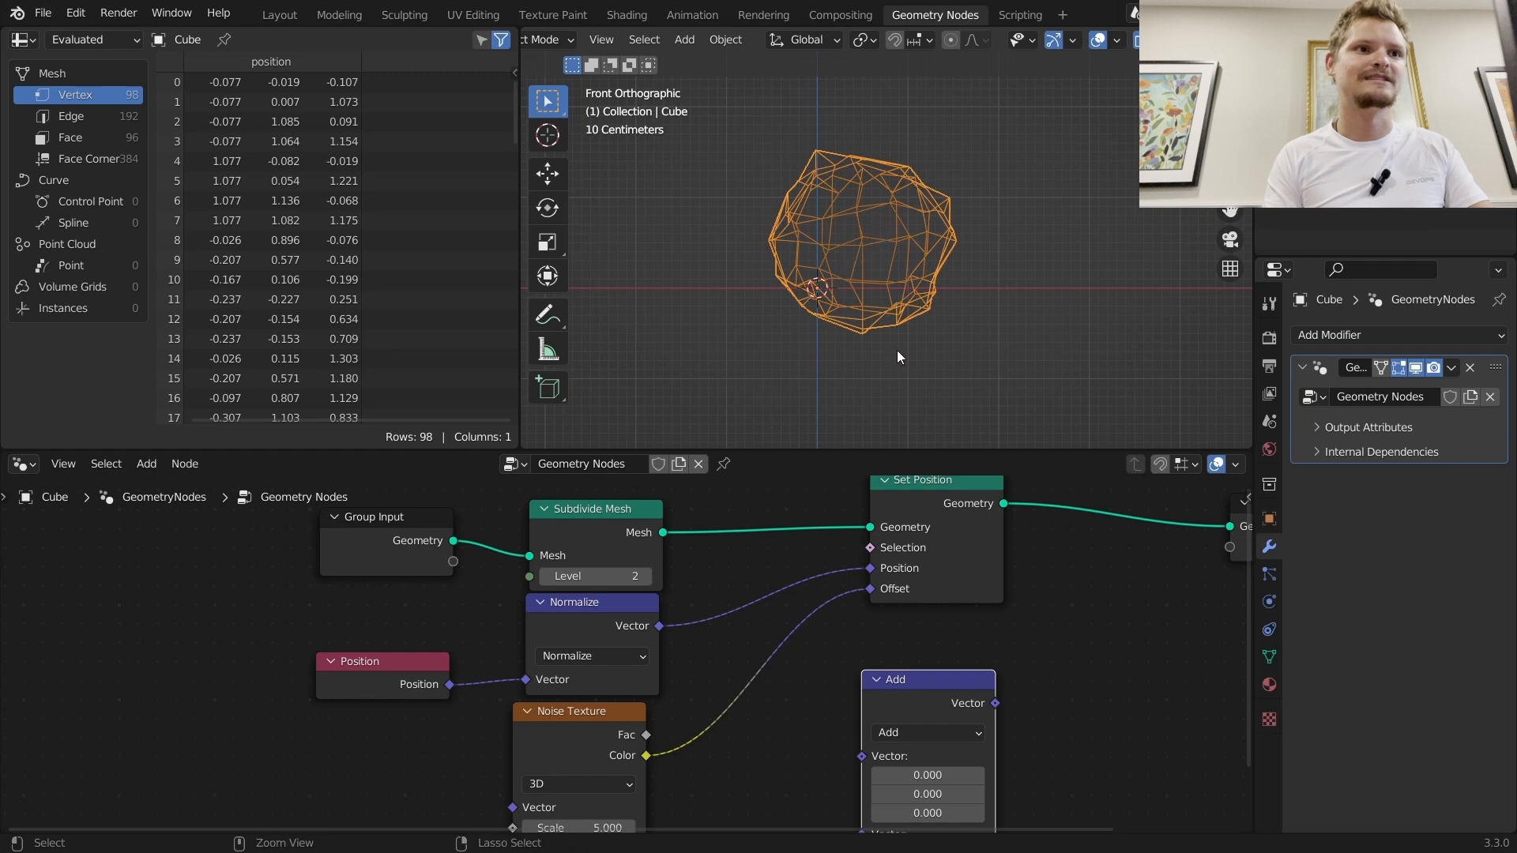
{"action": "left_click", "coordinate": [795, 620]}
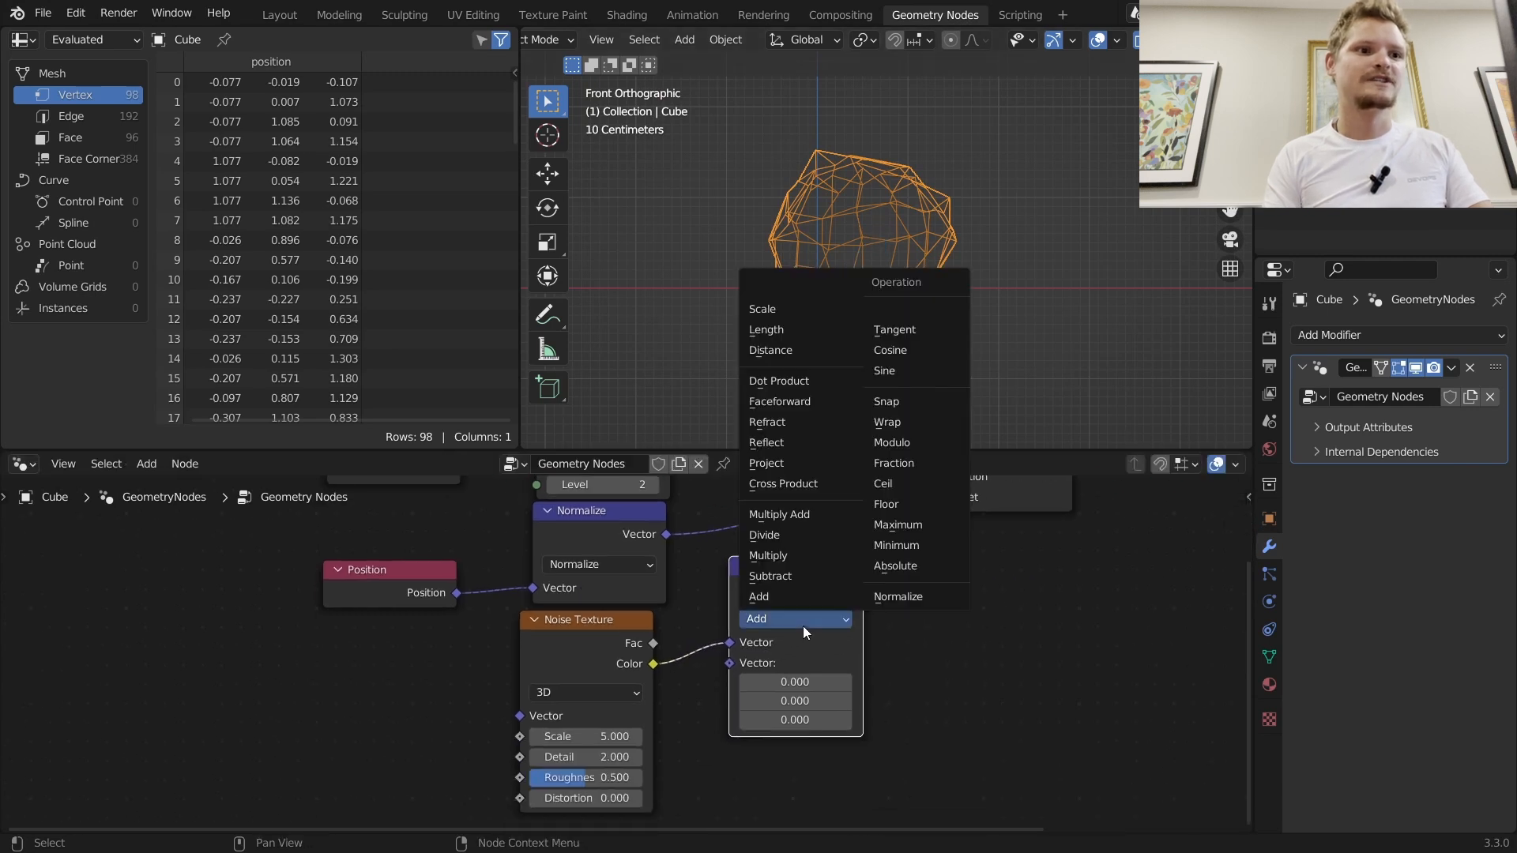
{"action": "left_click", "coordinate": [769, 575]}
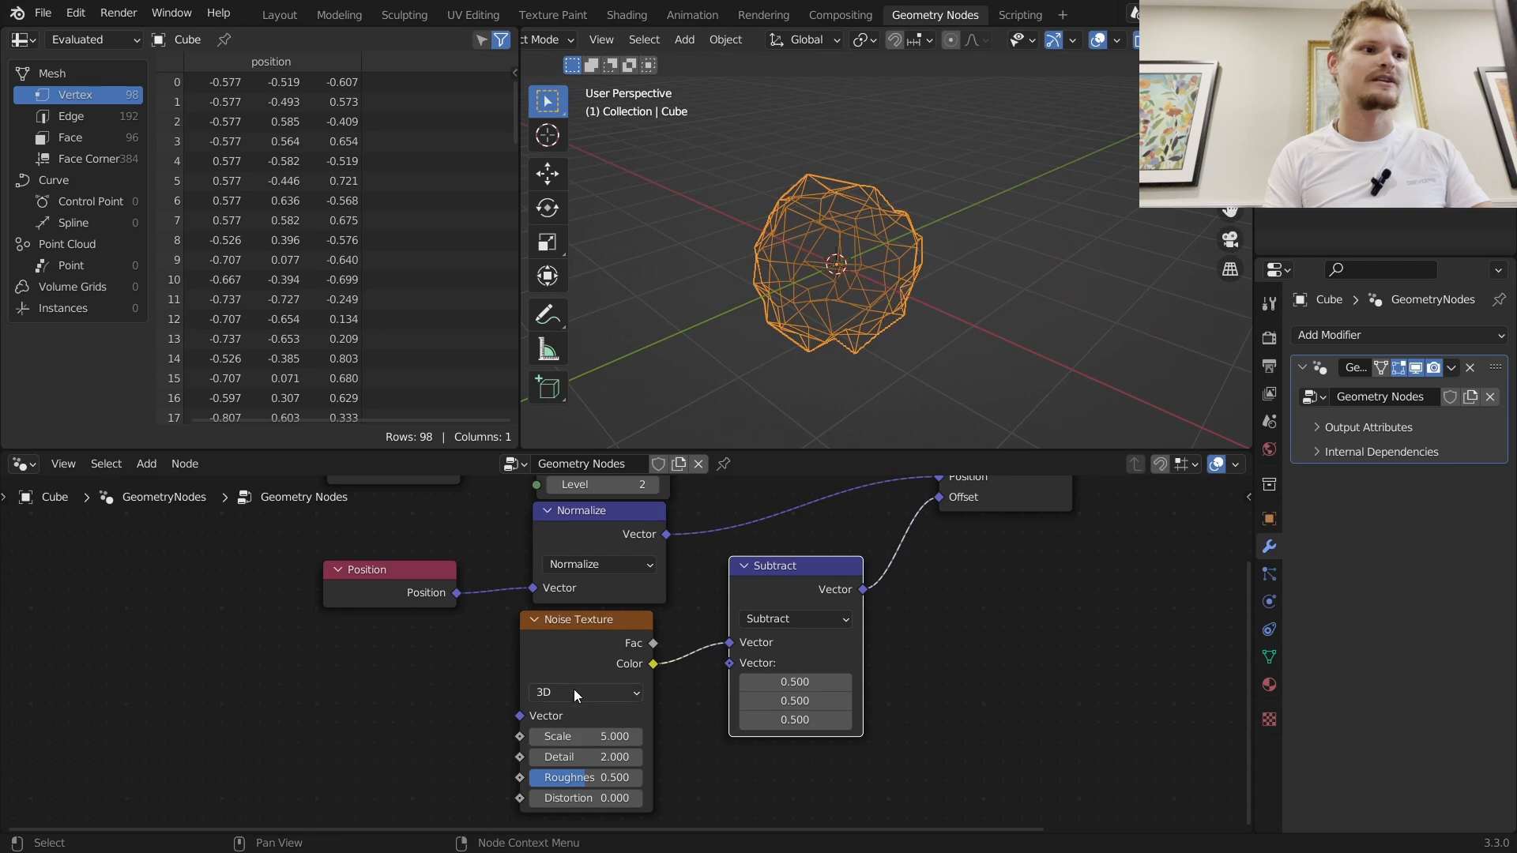
{"action": "left_click", "coordinate": [585, 693]}
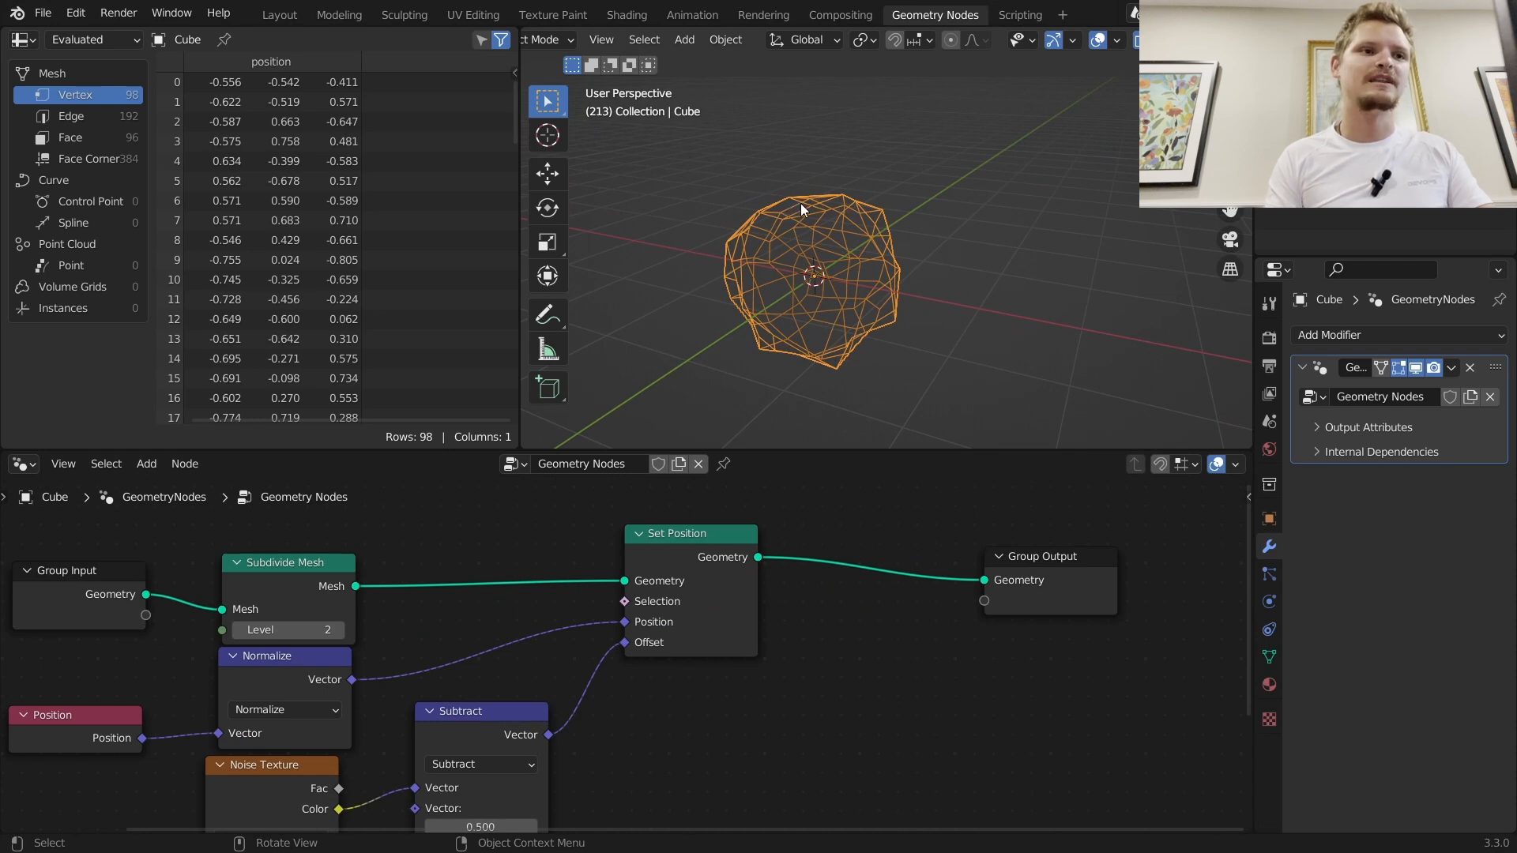
{"action": "mouse_move", "coordinate": [820, 411]}
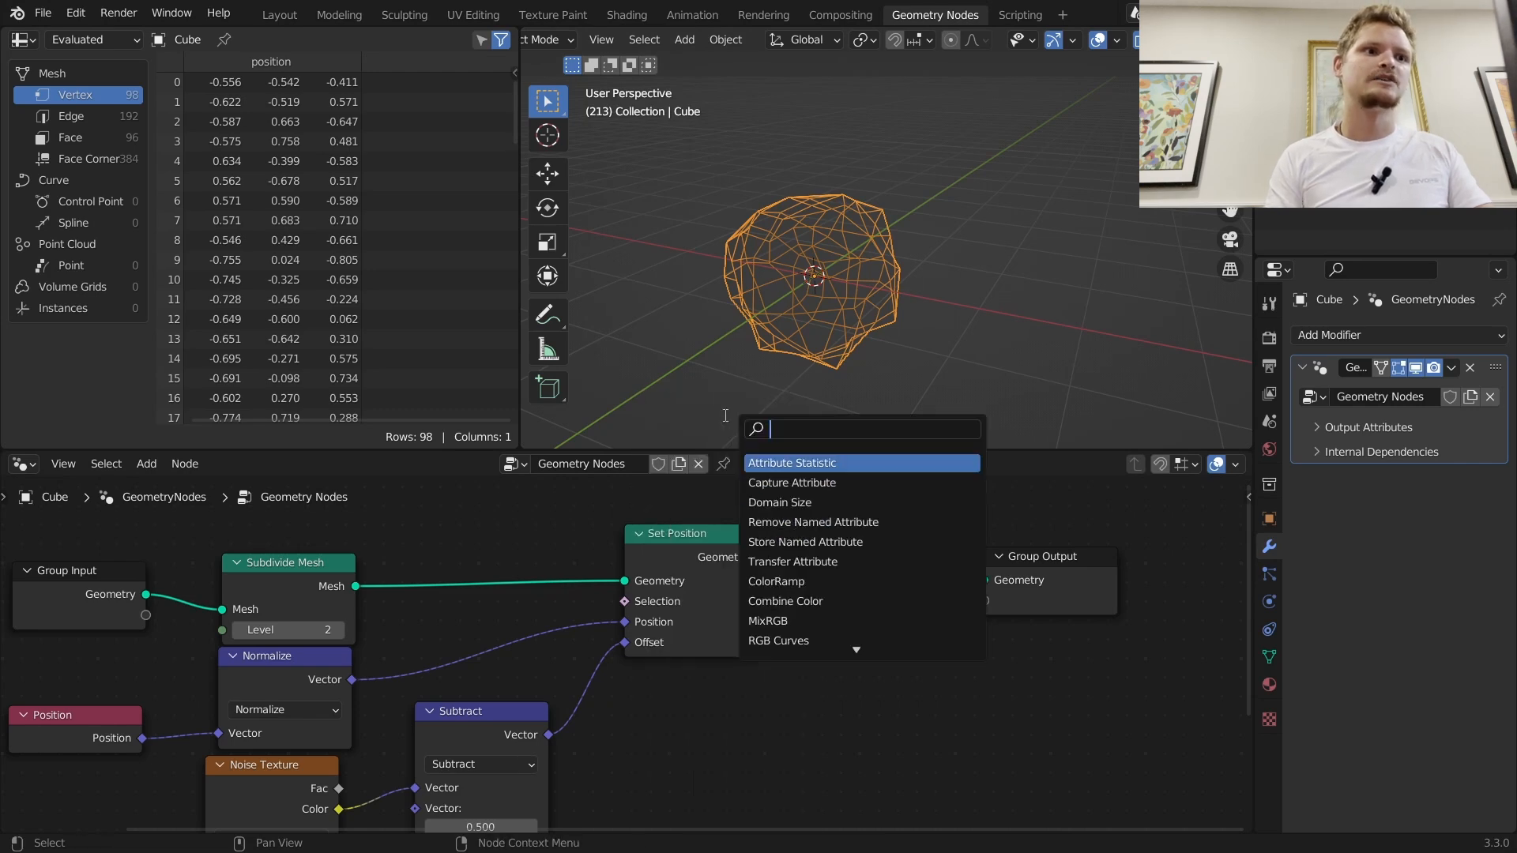
Step: Add an Instance on Points node and play the animation to watch the shape move
{"action": "type", "text": "instance on"}
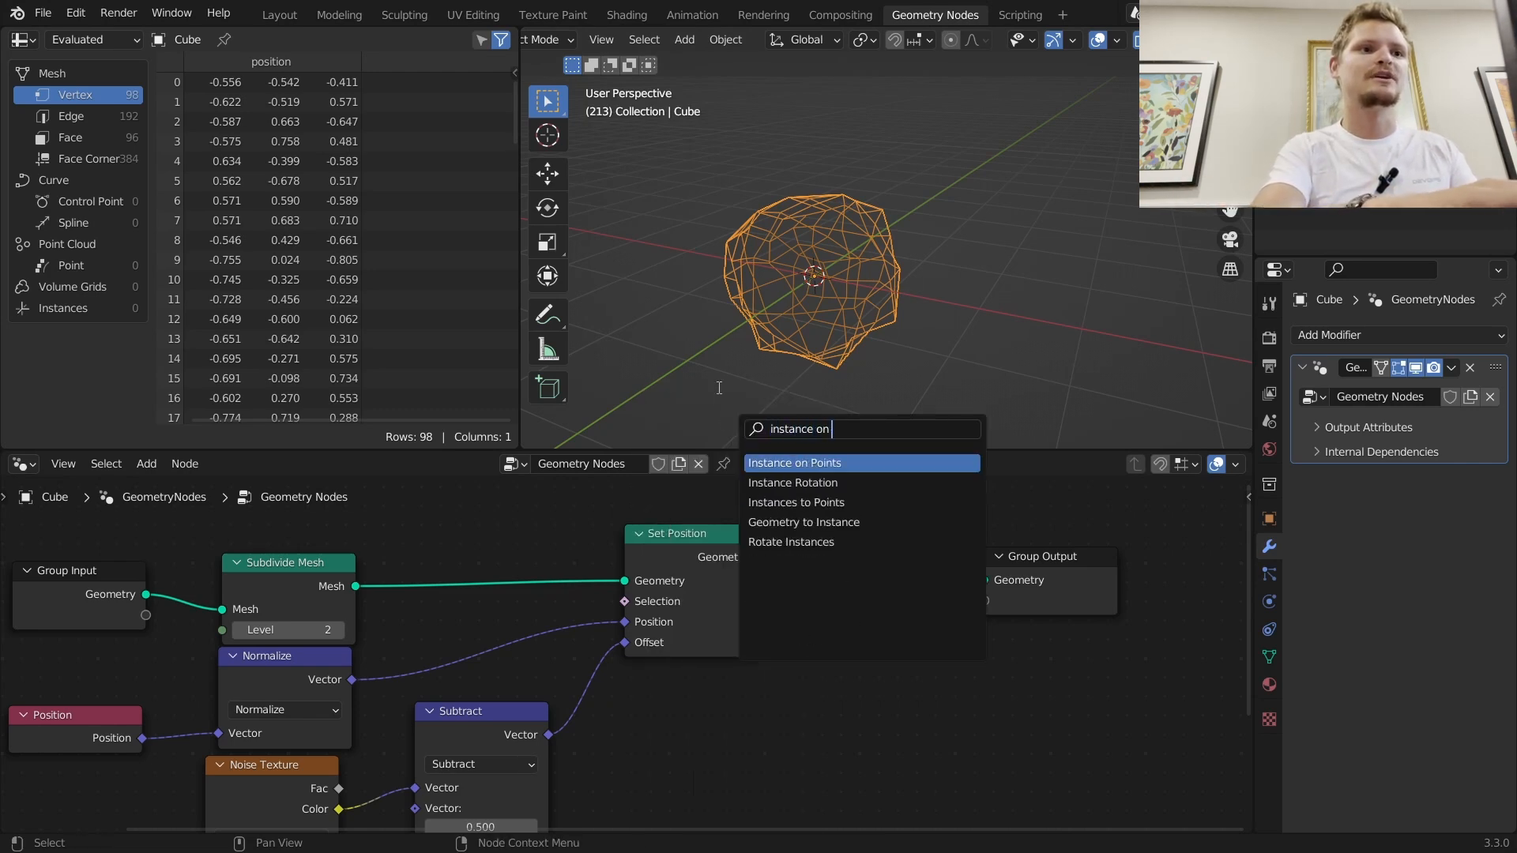
{"action": "left_click", "coordinate": [793, 463]}
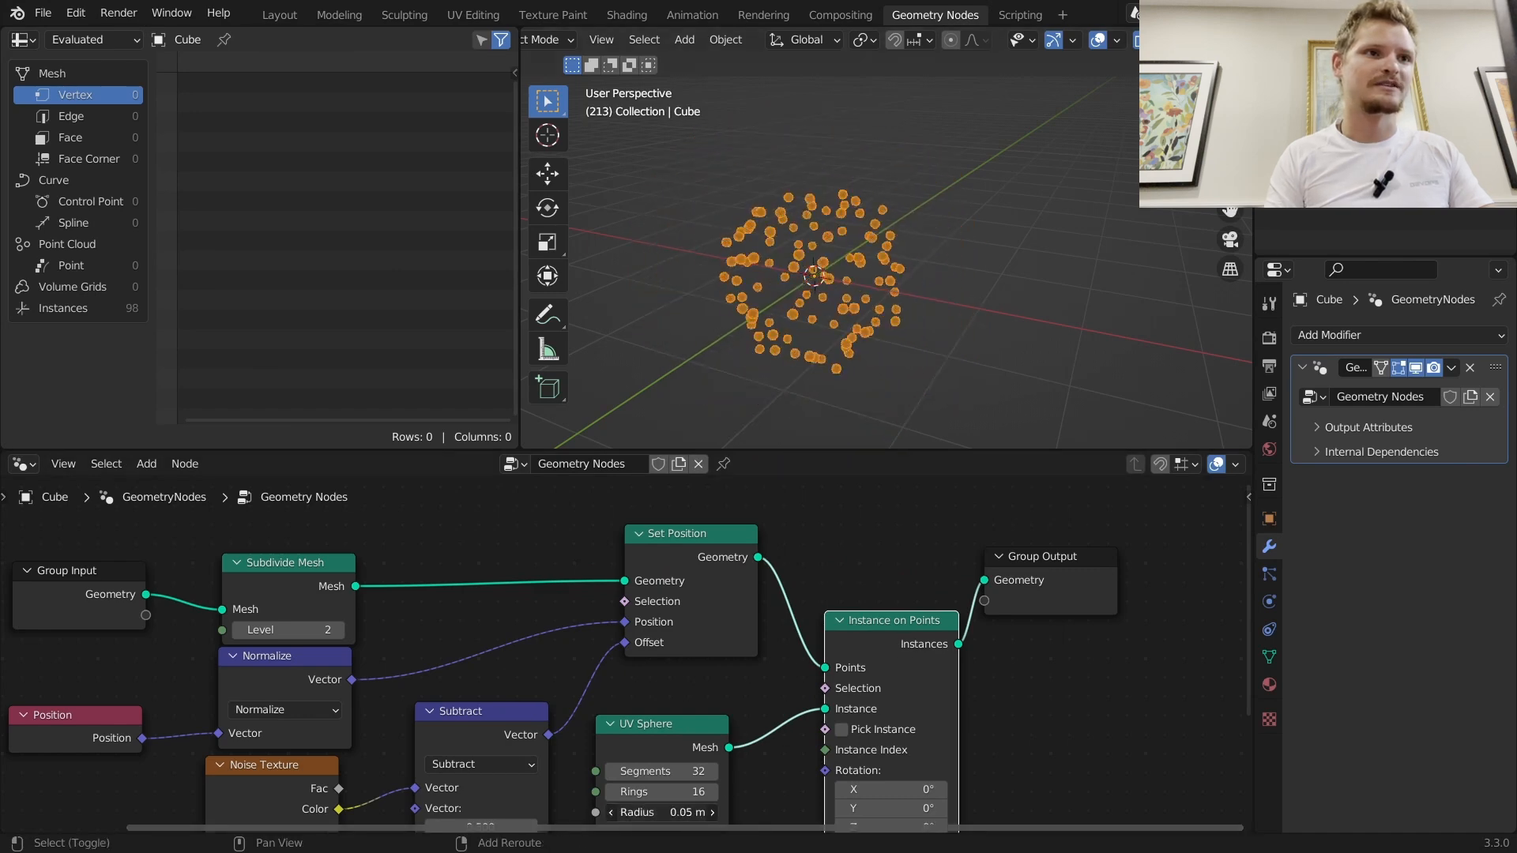
{"action": "key", "text": "Space"}
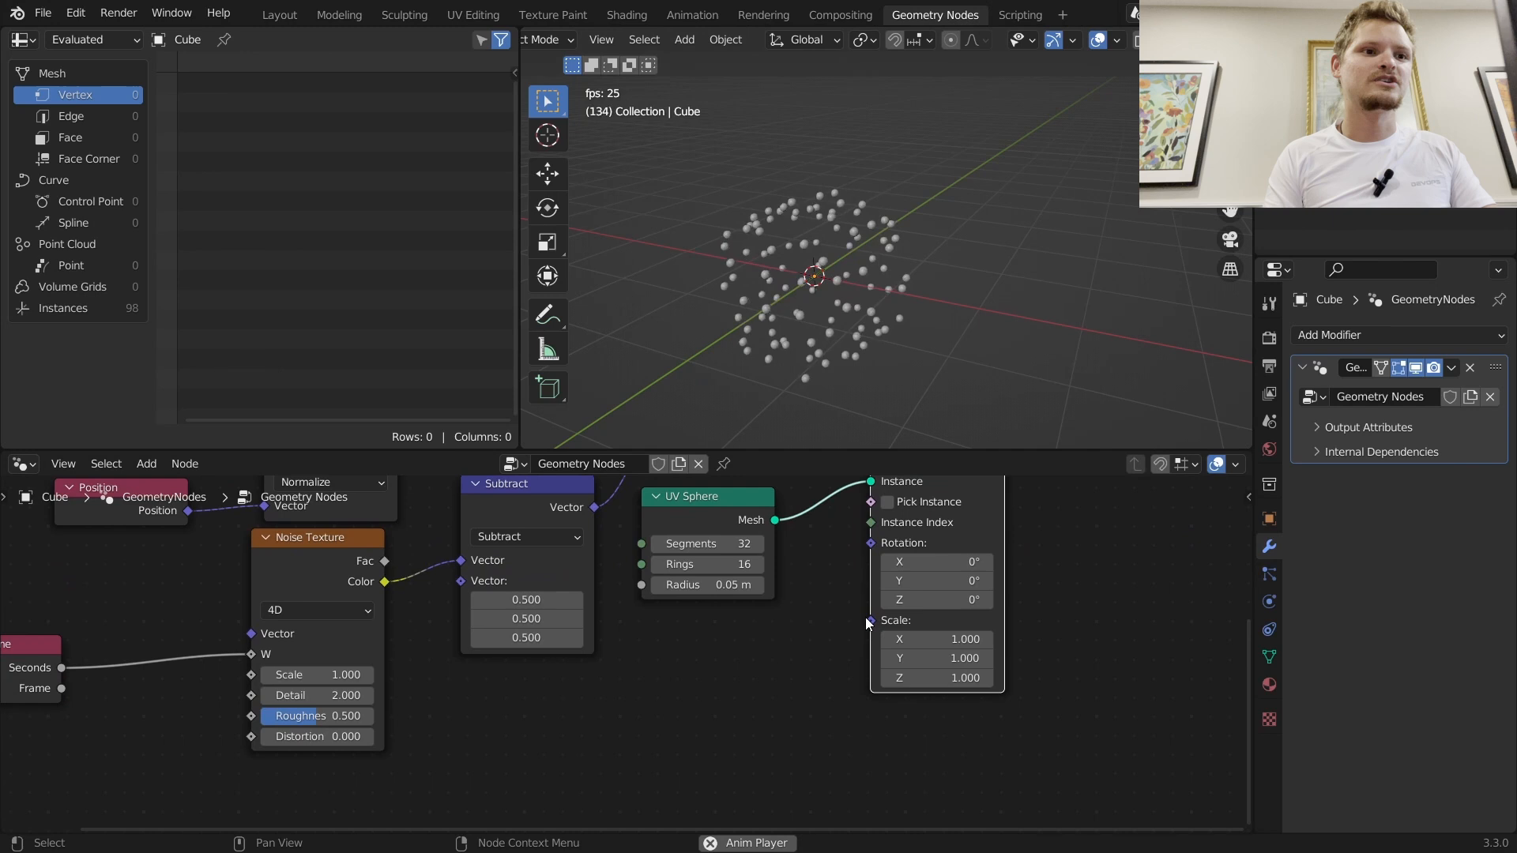
Step: Wire a Float Random Value into Instance on Points Scale with minimum 0.25
{"action": "type", "text": "random"}
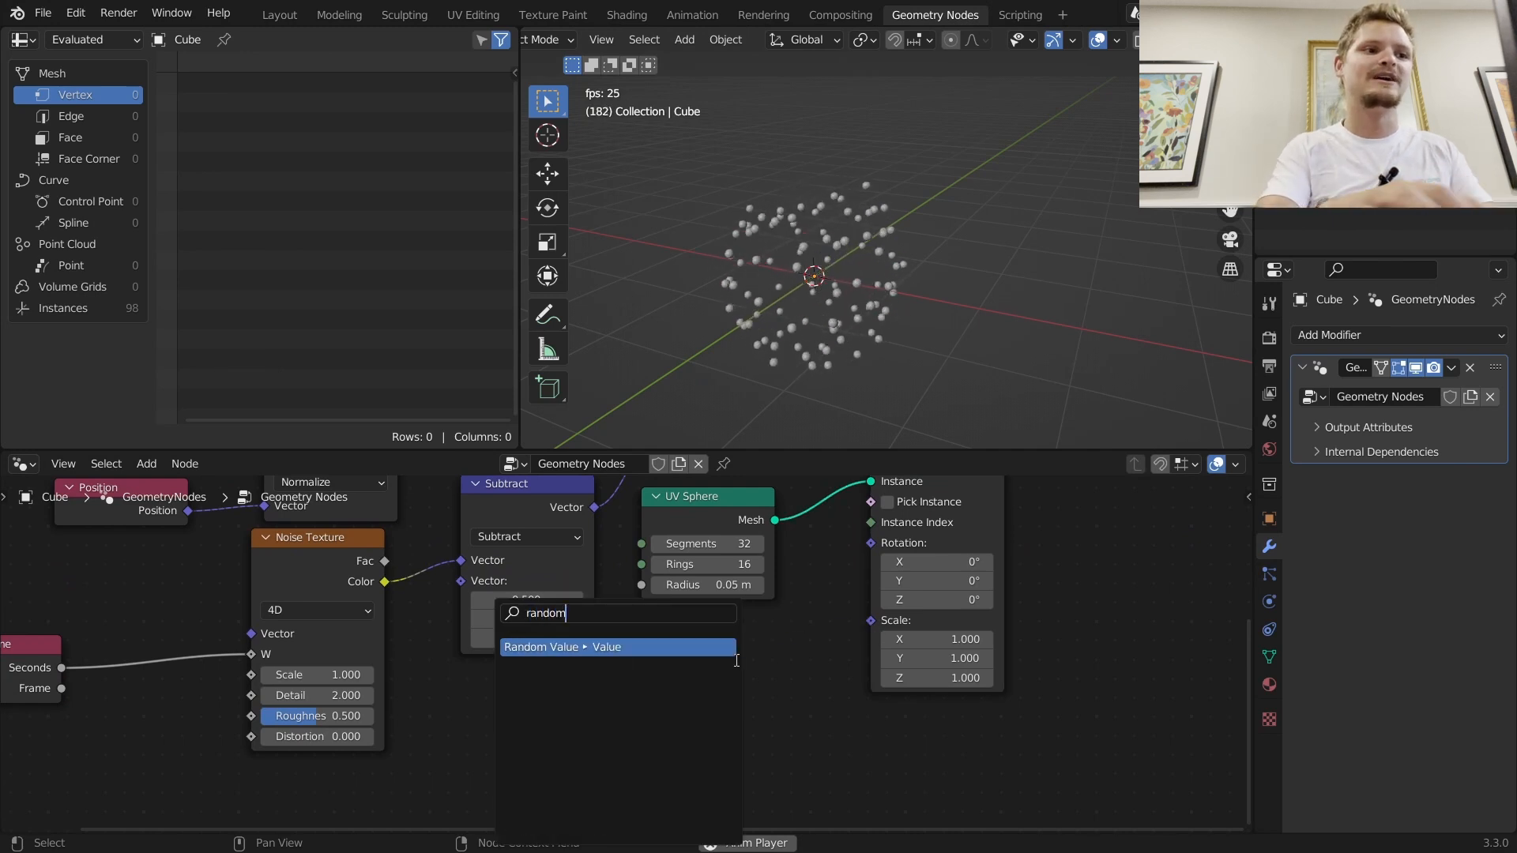
{"action": "left_click", "coordinate": [618, 648]}
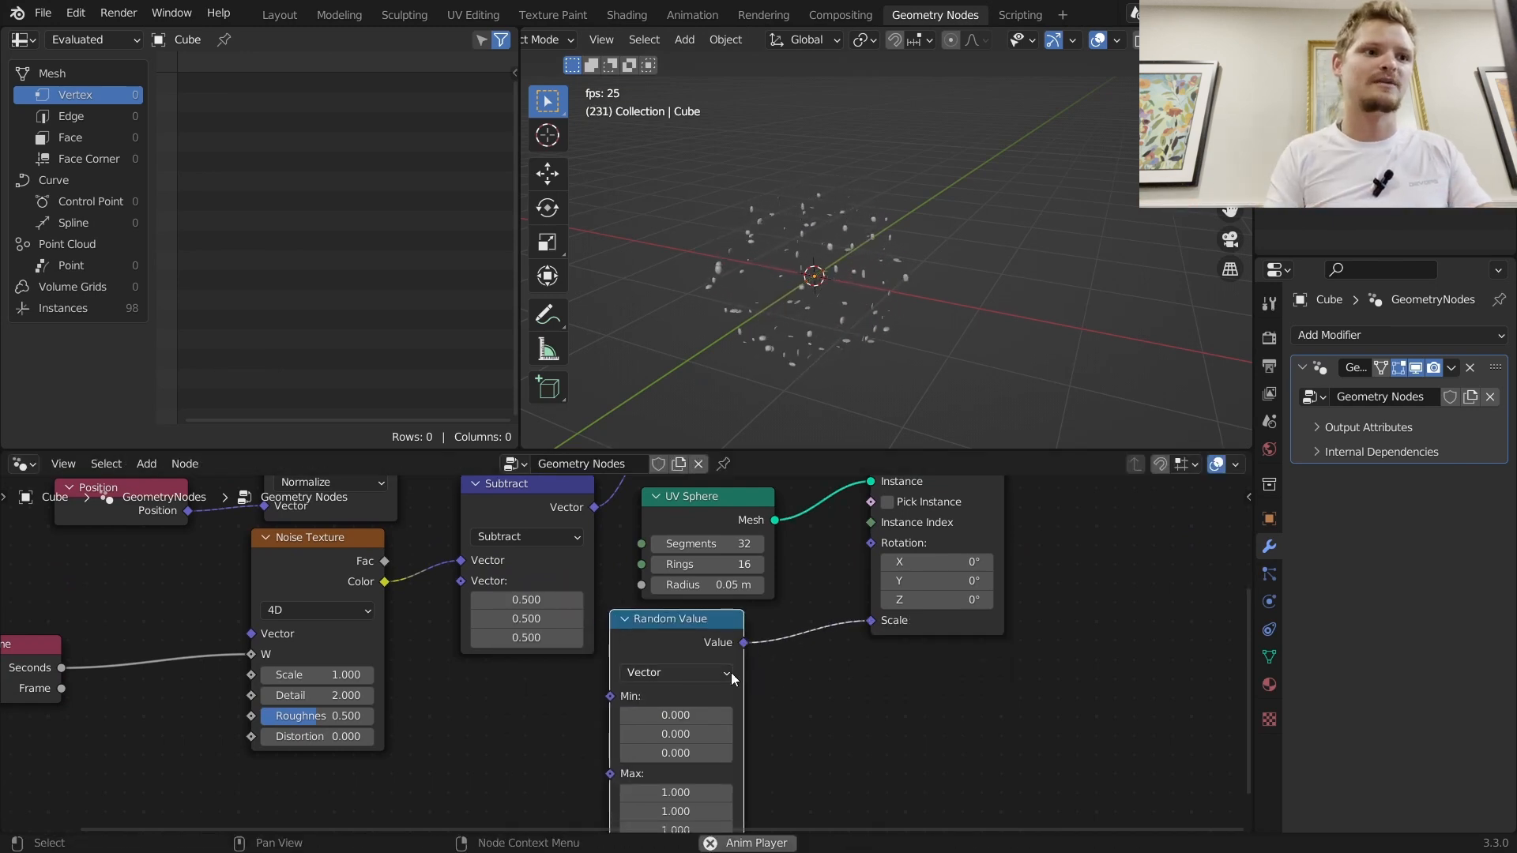
{"action": "left_click", "coordinate": [676, 673]}
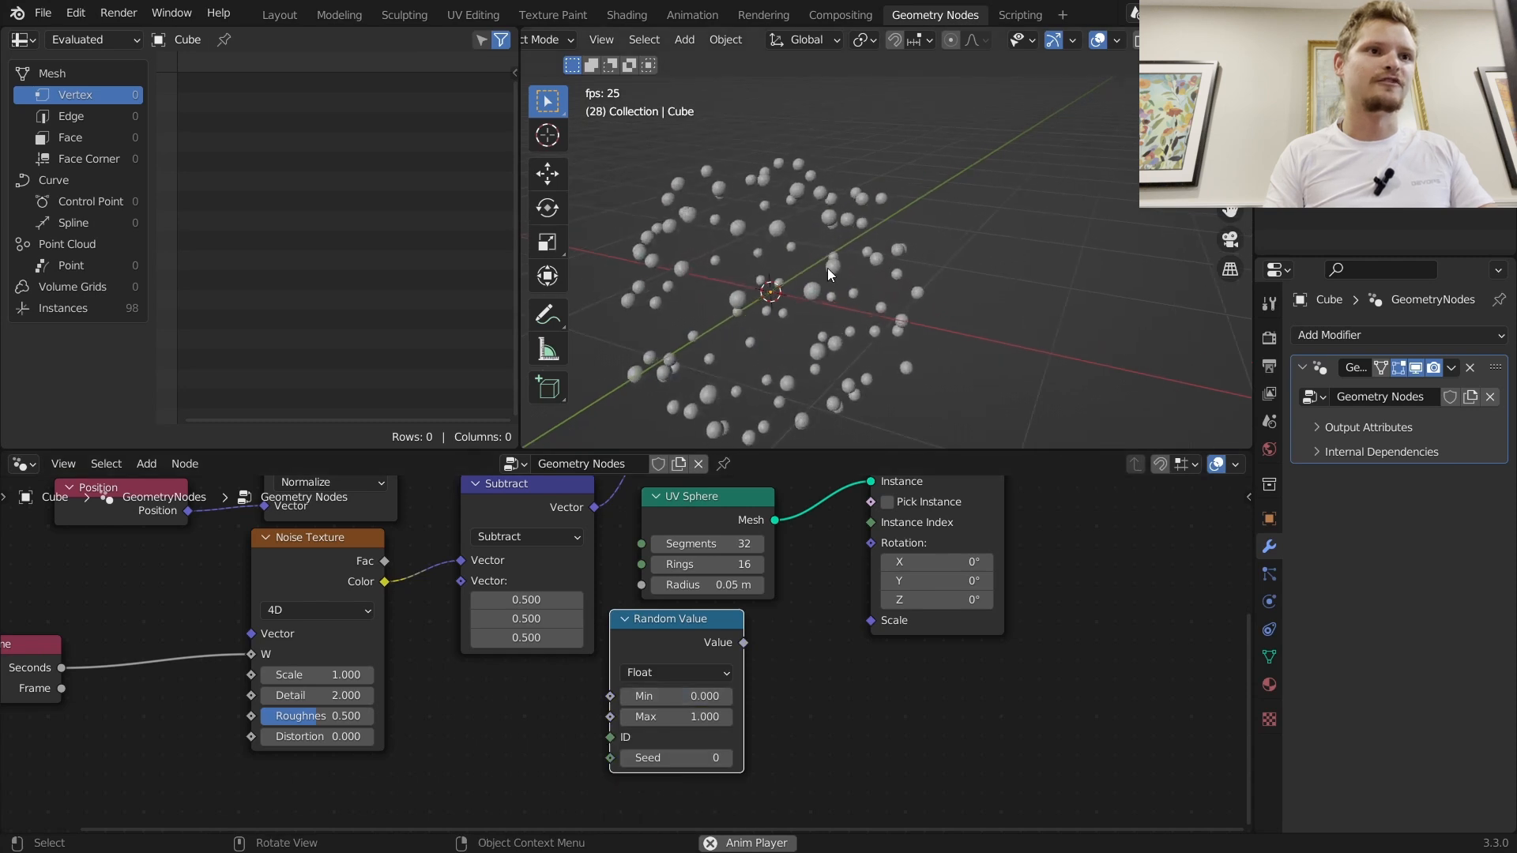
{"action": "left_click_drag", "start_coordinate": [743, 643], "coordinate": [869, 619]}
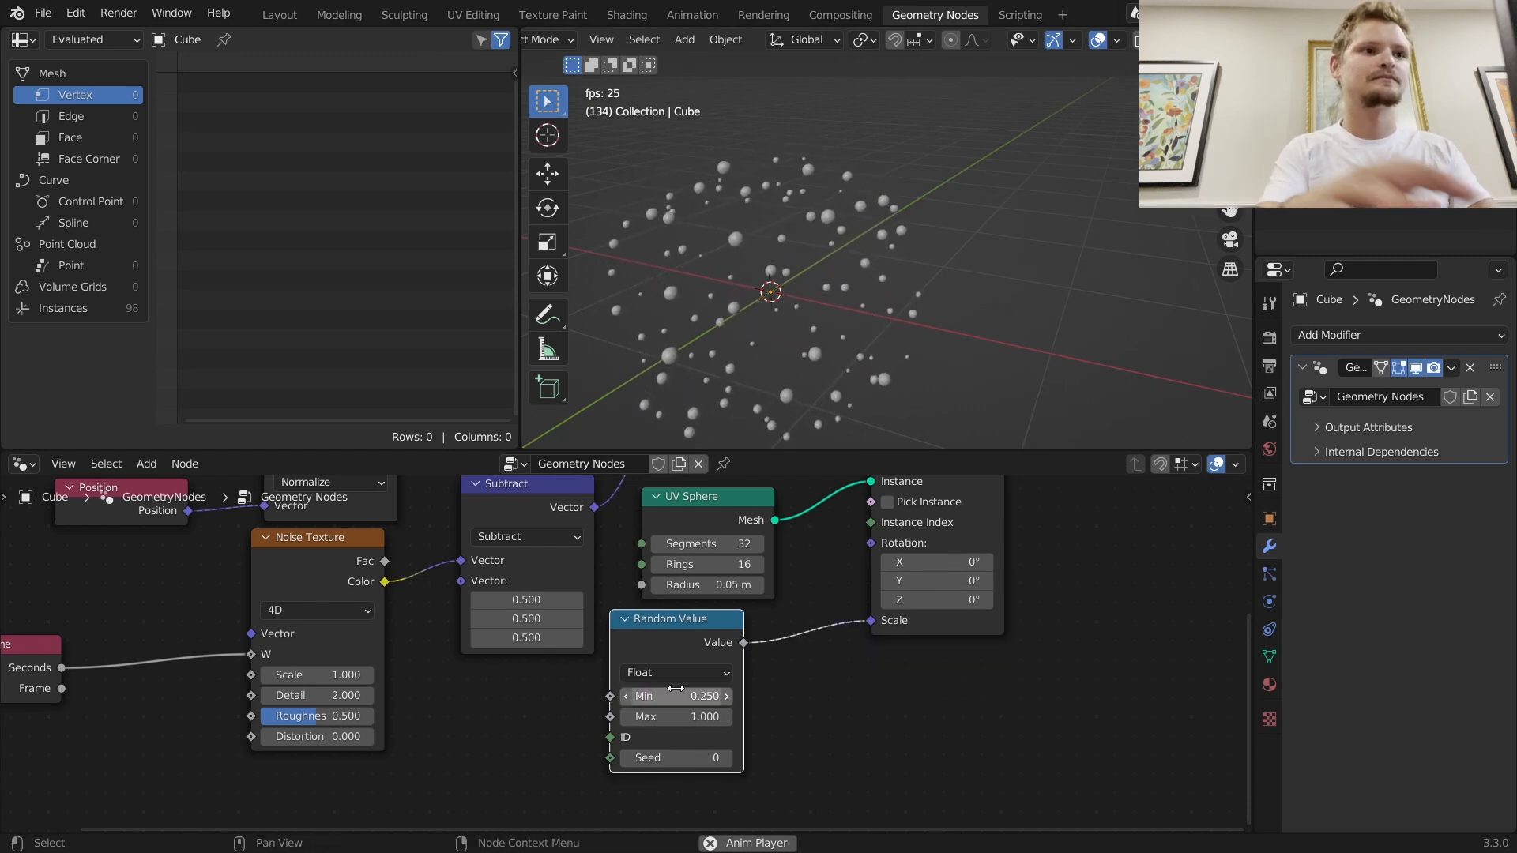
{"action": "double_click", "coordinate": [676, 717]}
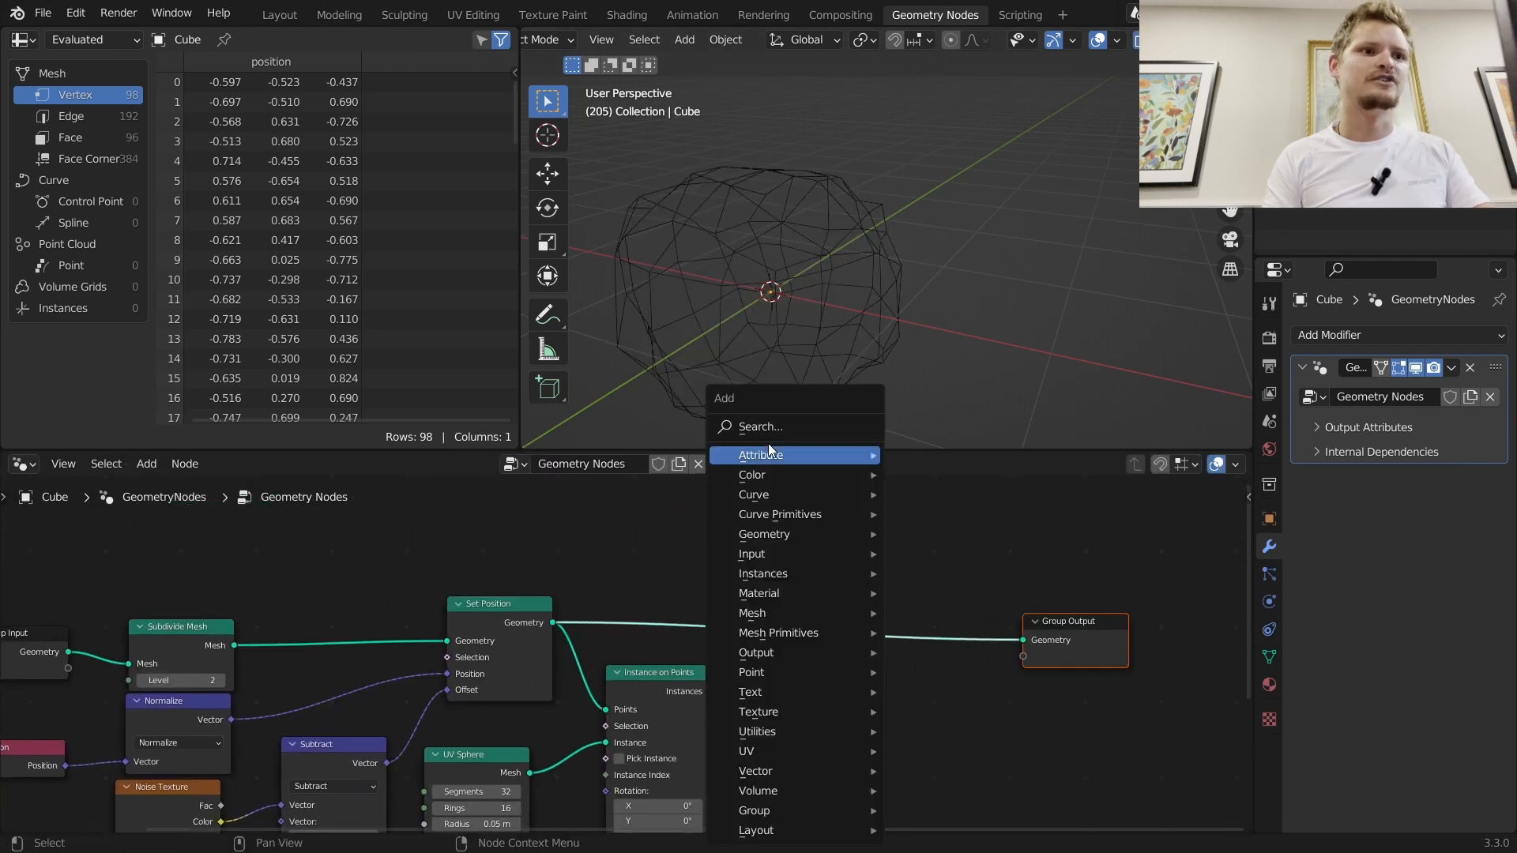
Step: Insert a Delete Geometry node set to edges and start adding a random value for its selection
{"action": "left_click", "coordinate": [760, 455]}
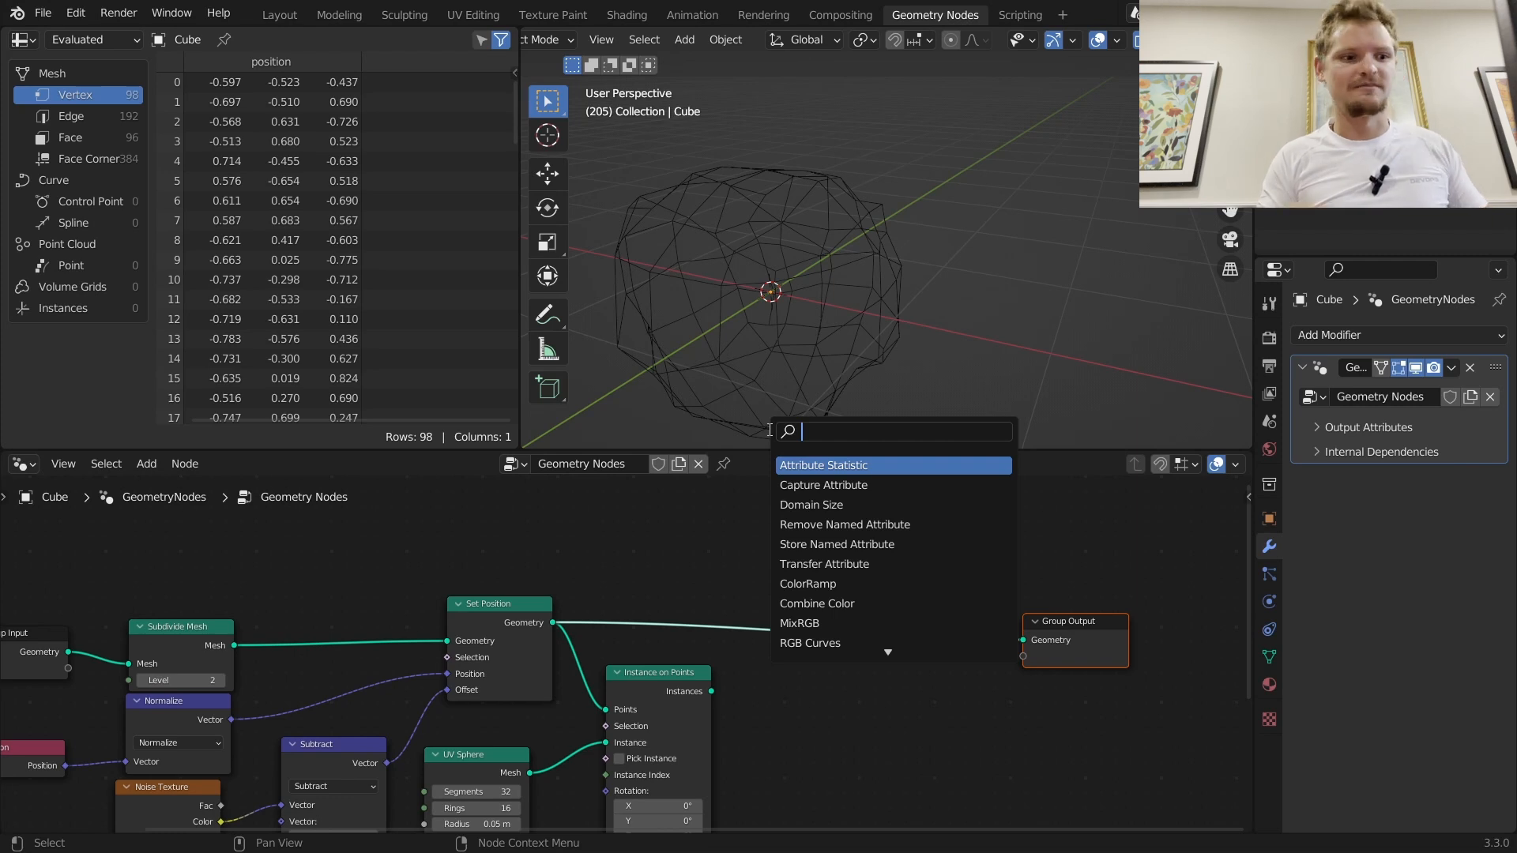
{"action": "type", "text": "dele"}
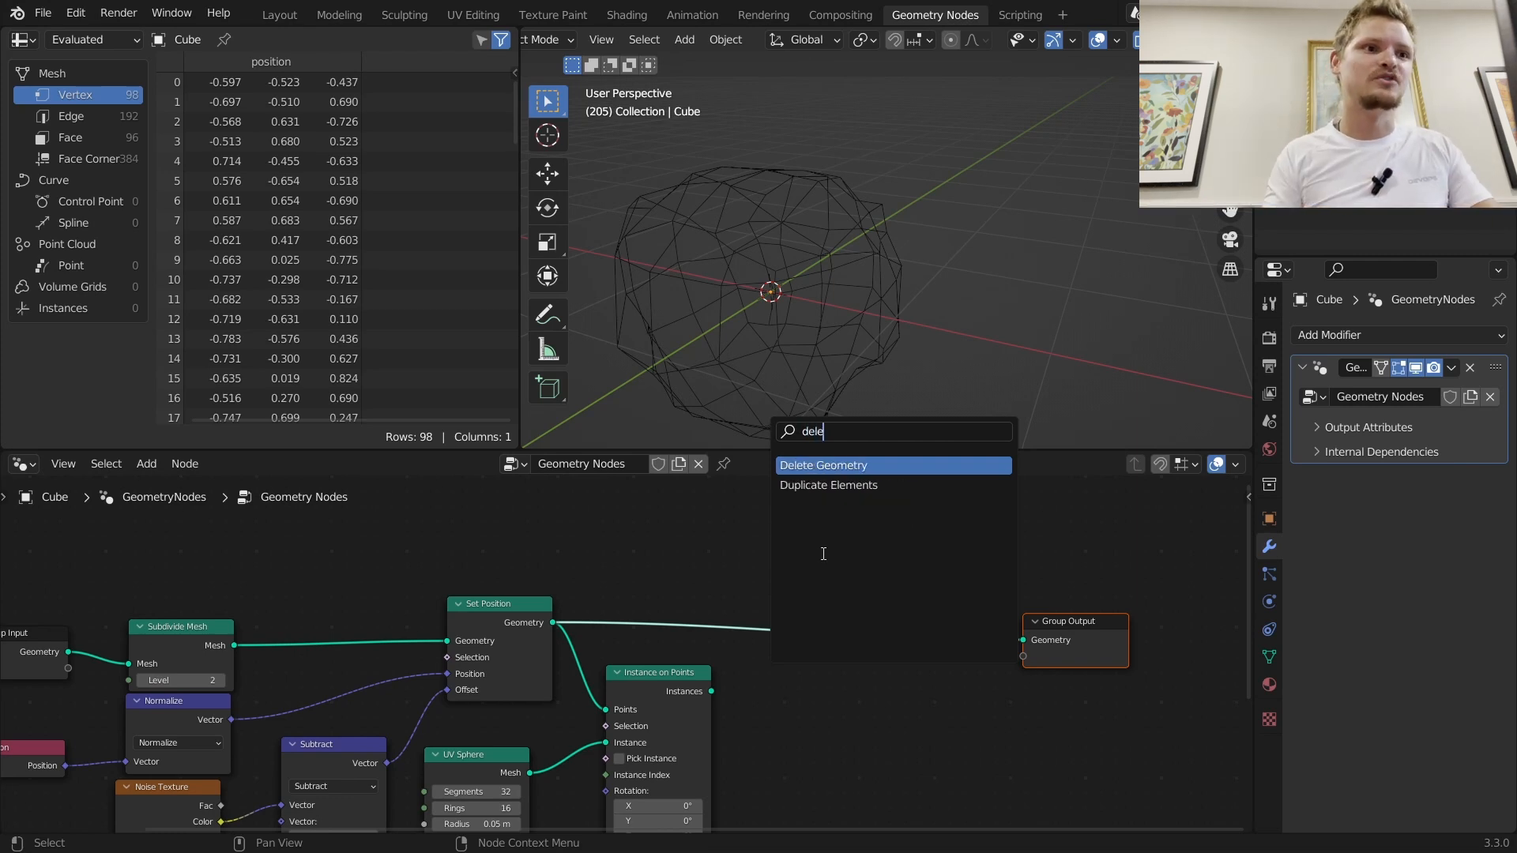
{"action": "left_click", "coordinate": [822, 465]}
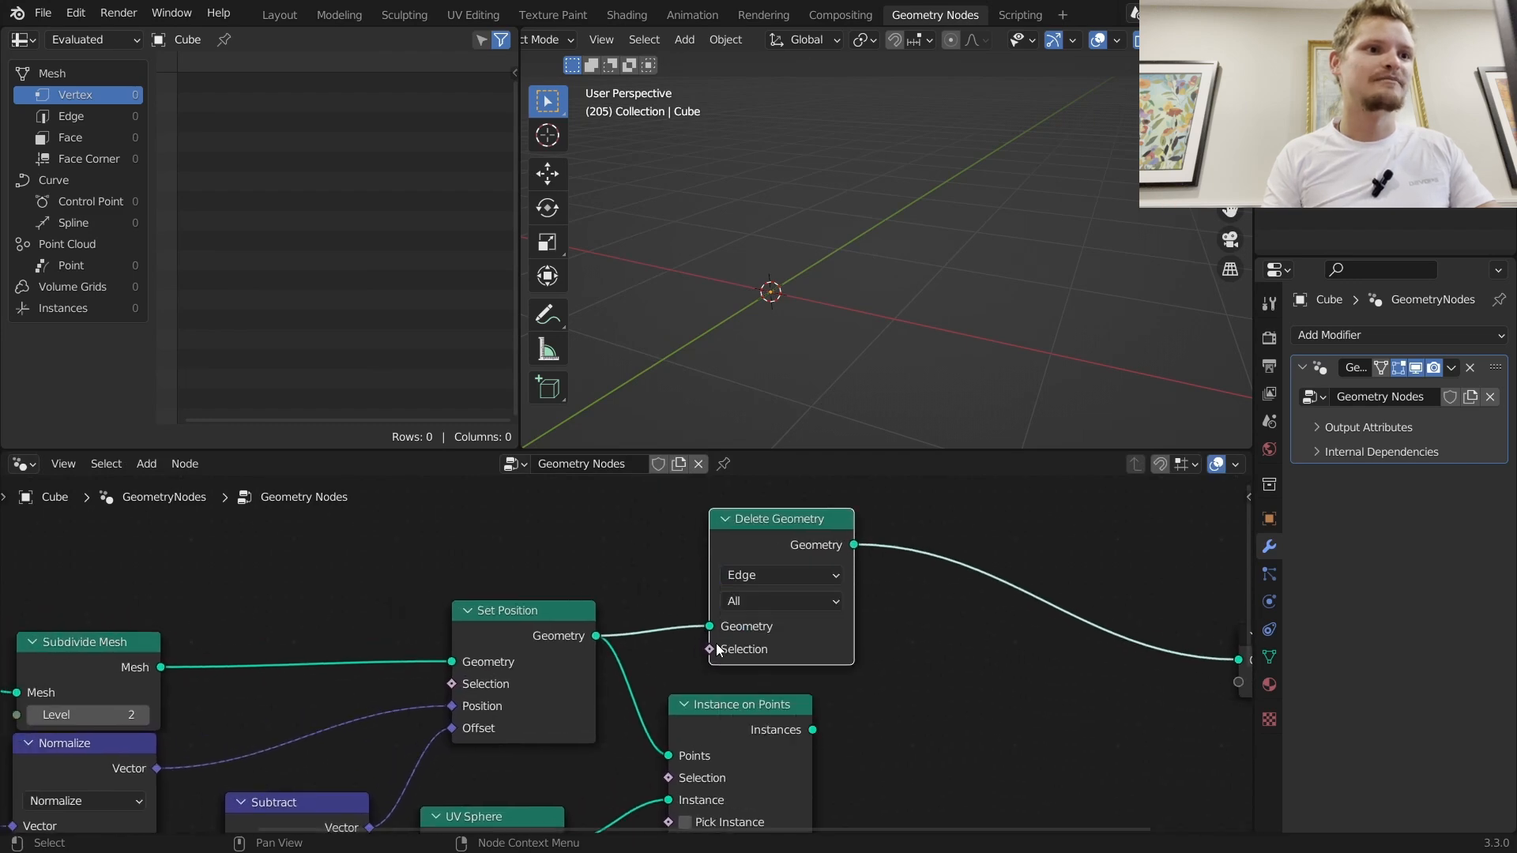
{"action": "type", "text": "random"}
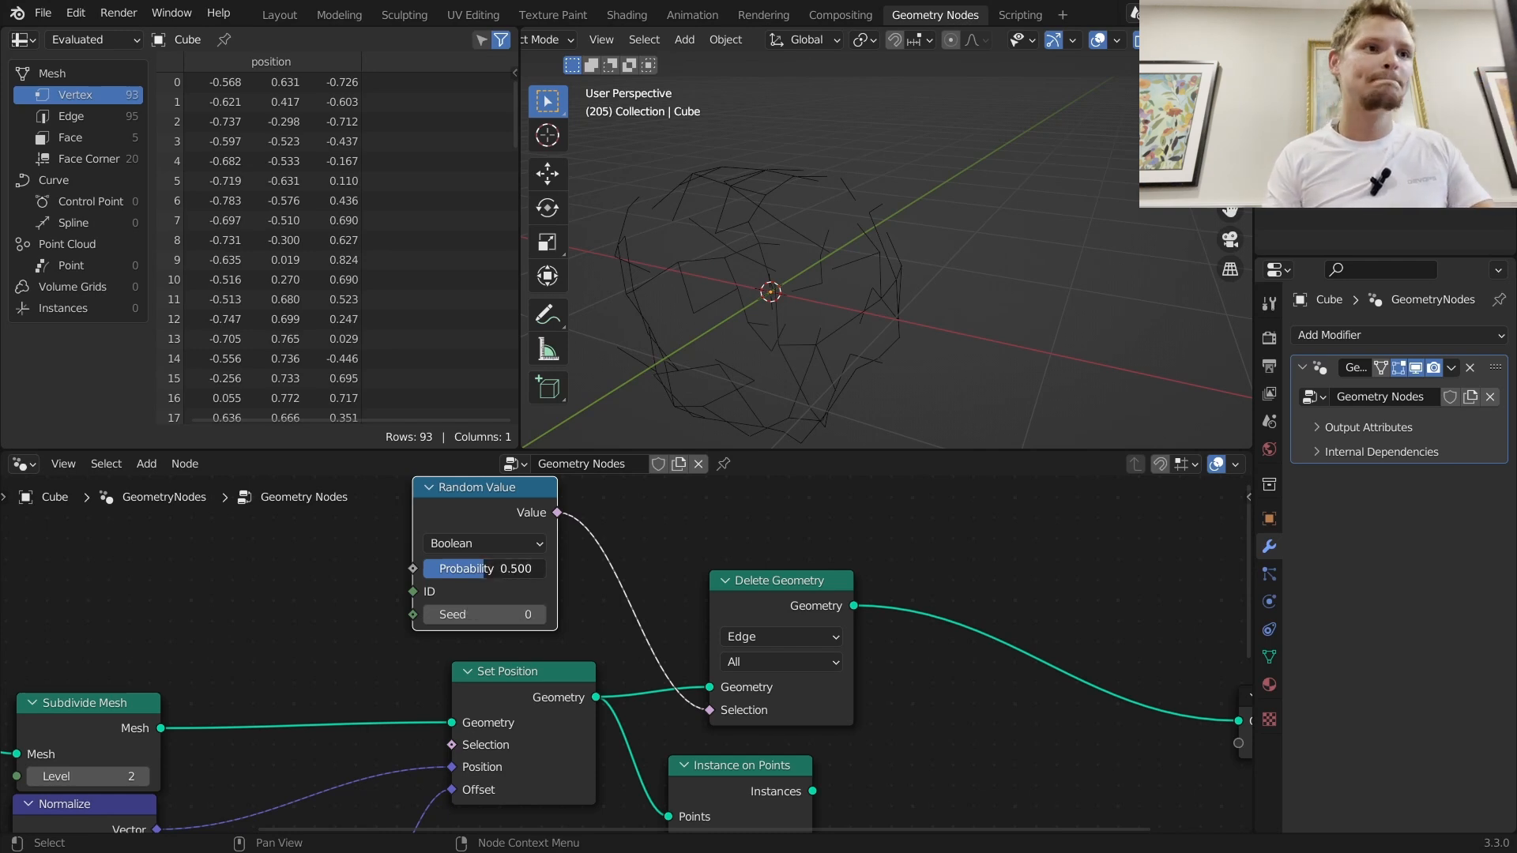
Step: Connect the Boolean Random Value (0.5 probability) to the Delete Geometry Selection
{"action": "left_click_drag", "start_coordinate": [483, 567], "coordinate": [515, 567]}
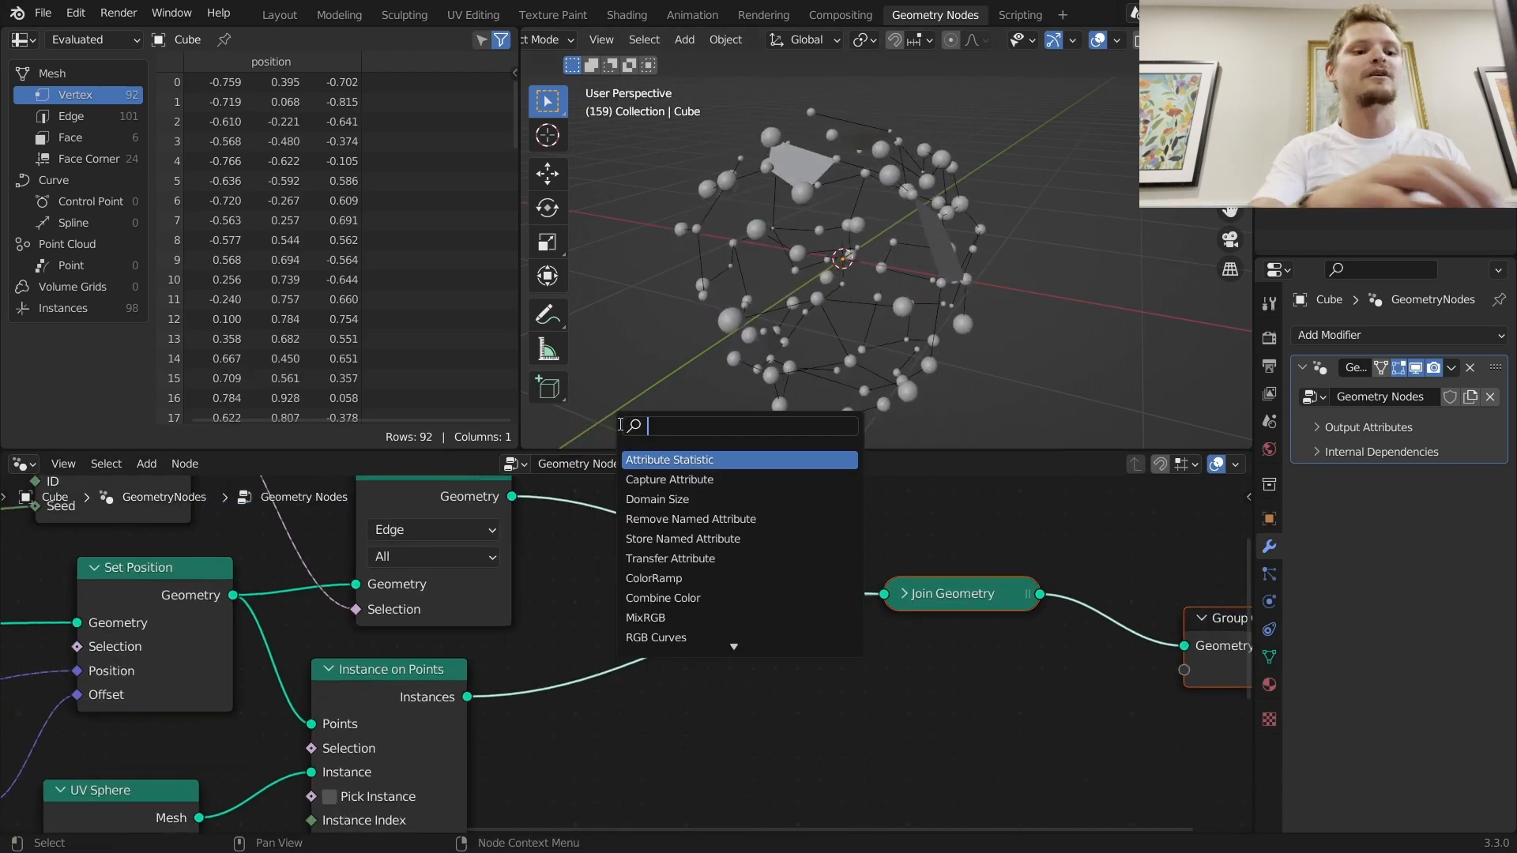
Step: Convert the edges to tubes via Mesh to Curve and Curve to Mesh with a Curve Circle profile of radius 0.1/5
{"action": "type", "text": "mesh to"}
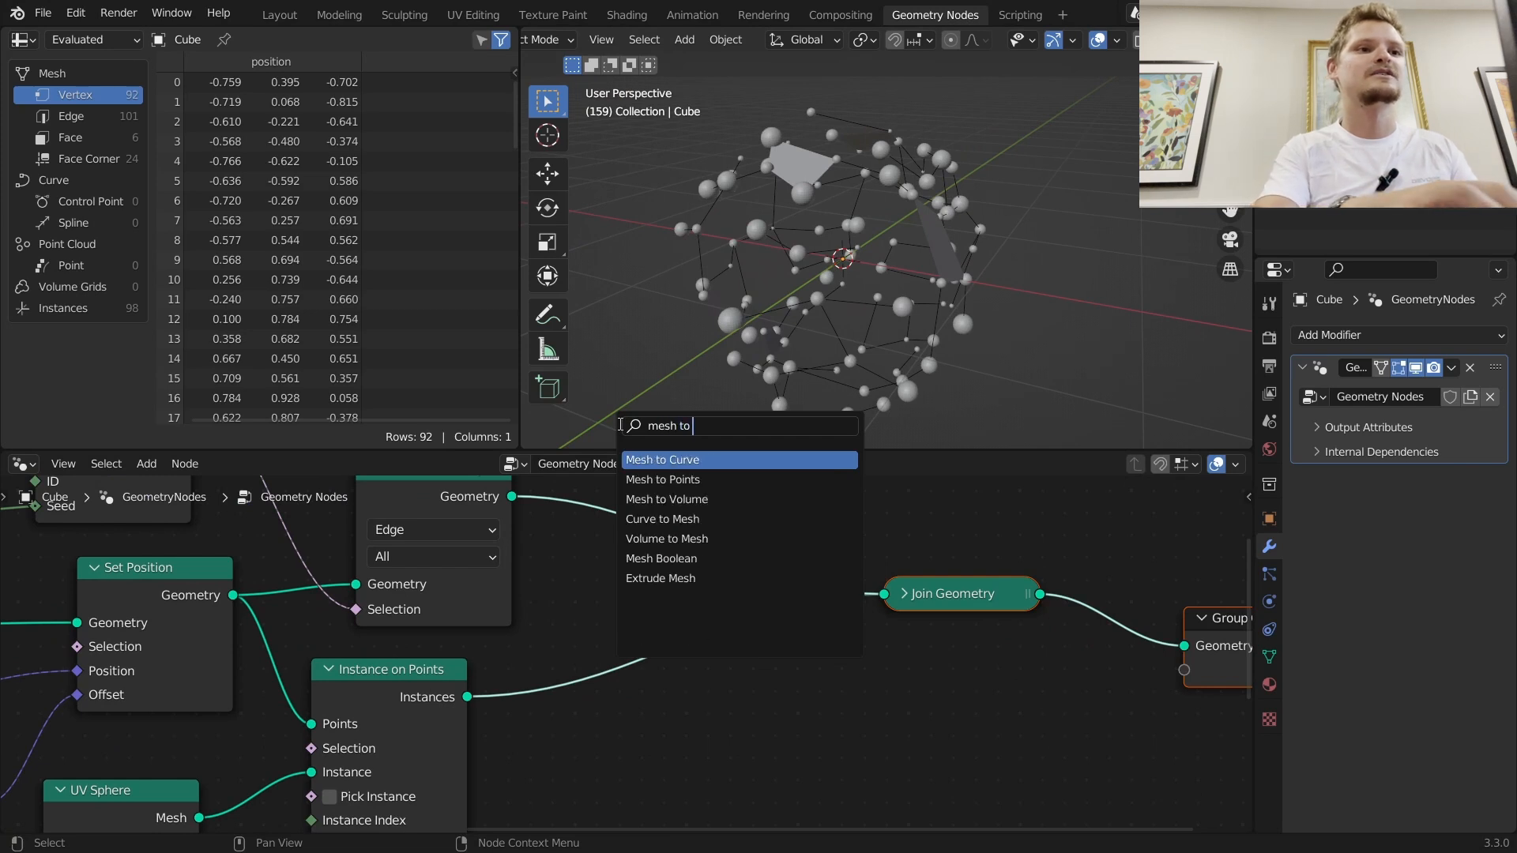
{"action": "left_click", "coordinate": [662, 460]}
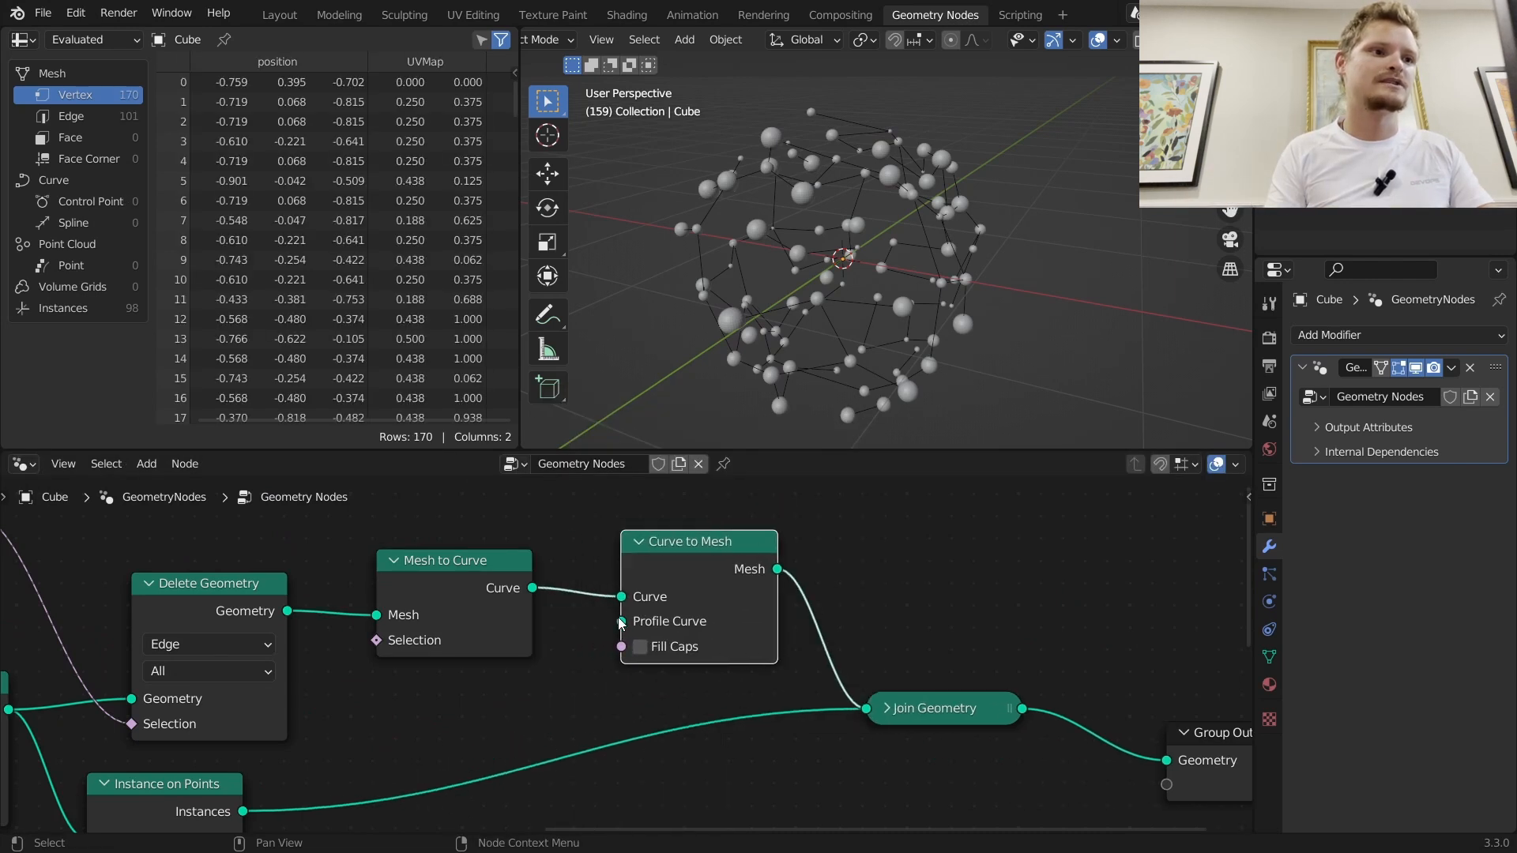
{"action": "type", "text": "circle"}
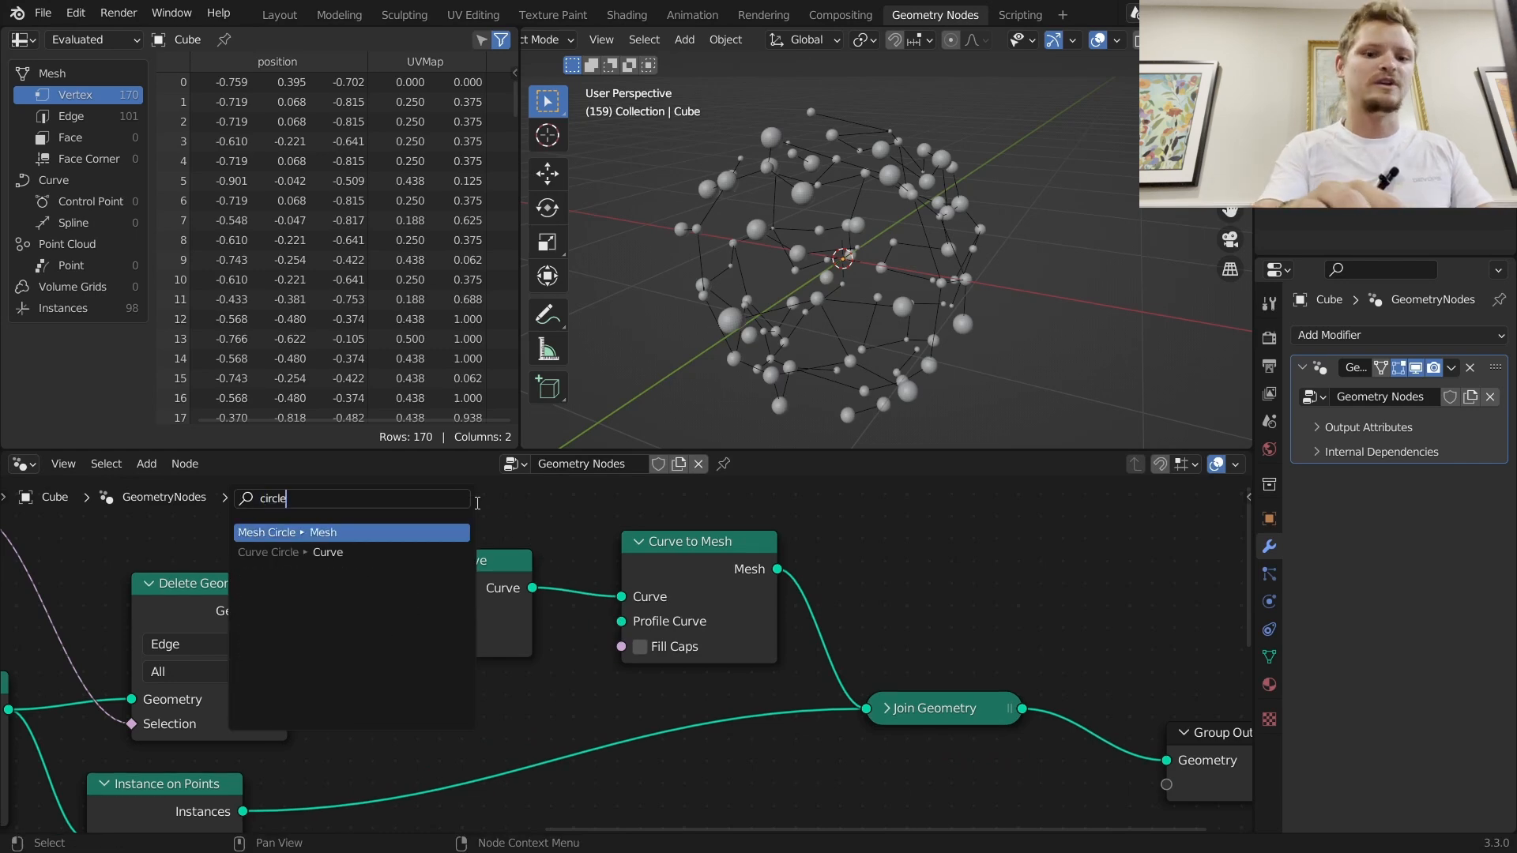
{"action": "left_click", "coordinate": [291, 553]}
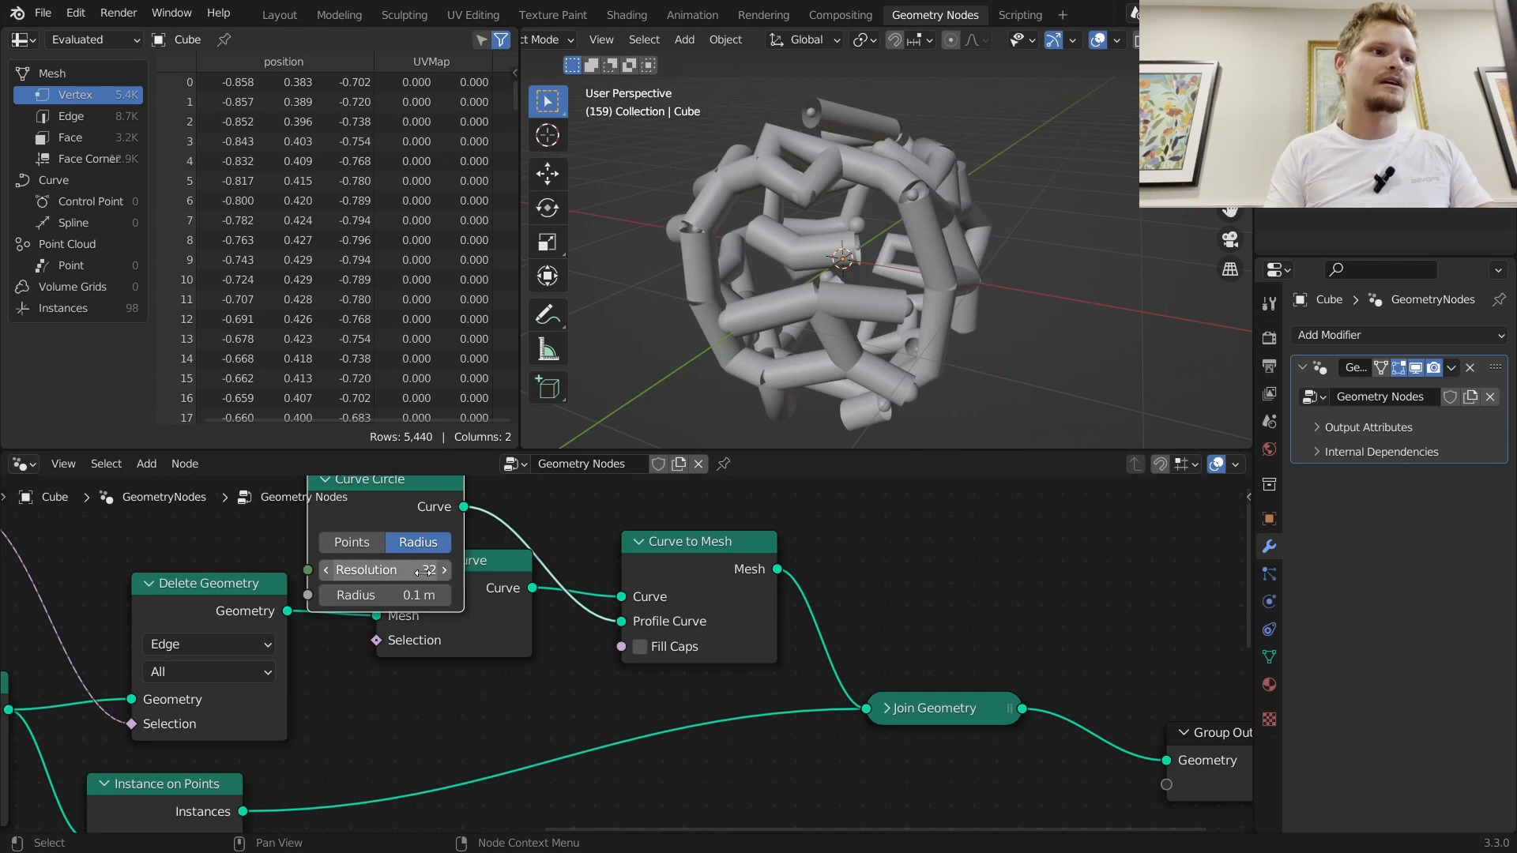
{"action": "left_click", "coordinate": [384, 595]}
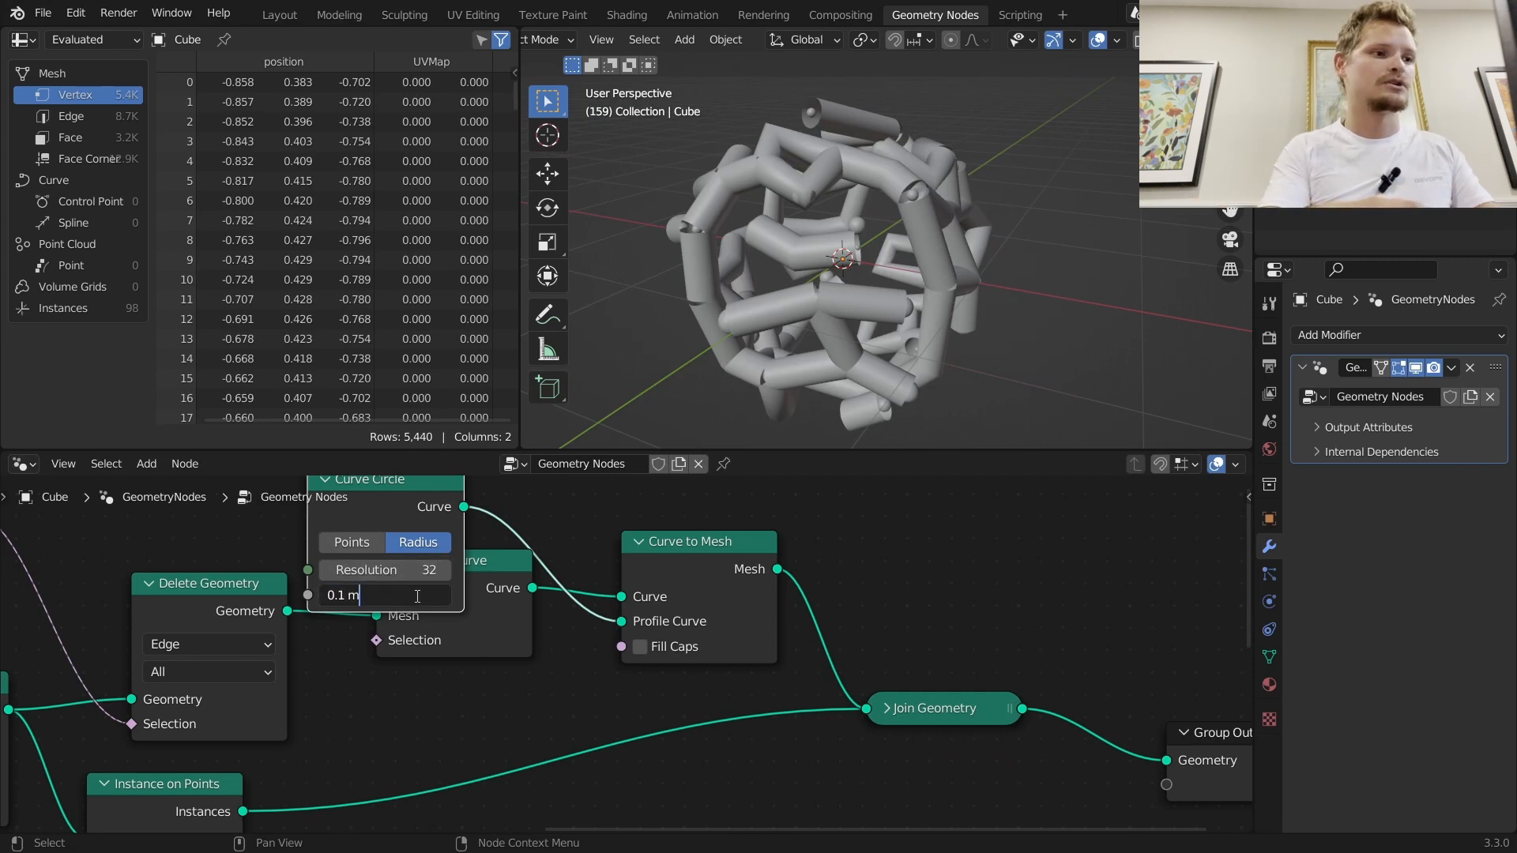
{"action": "type", "text": "/5"}
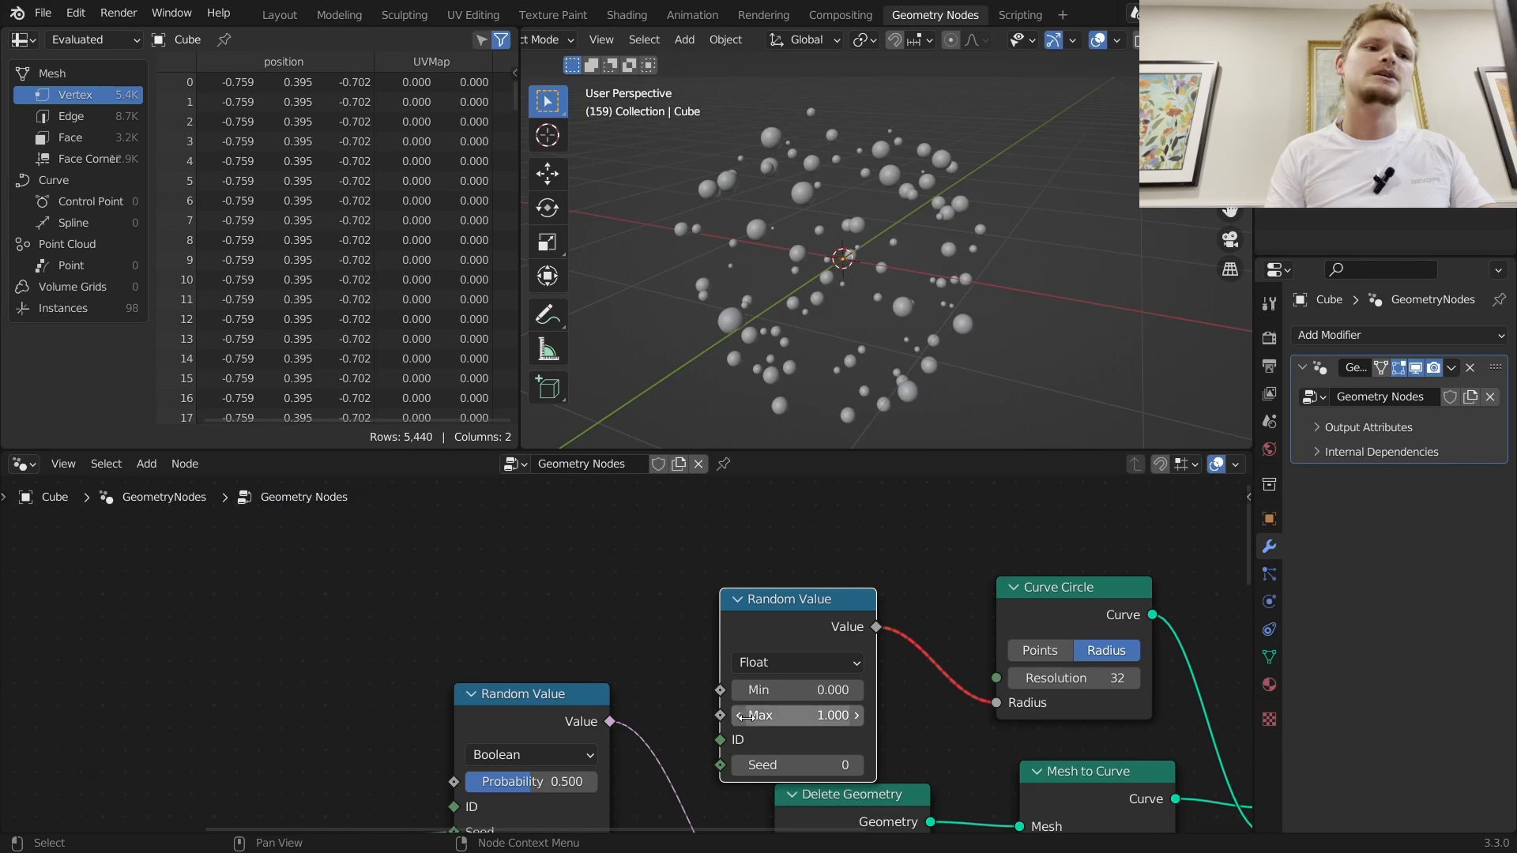
Step: Add a plain Value node to control the tube profile radius
{"action": "type", "text": "va"}
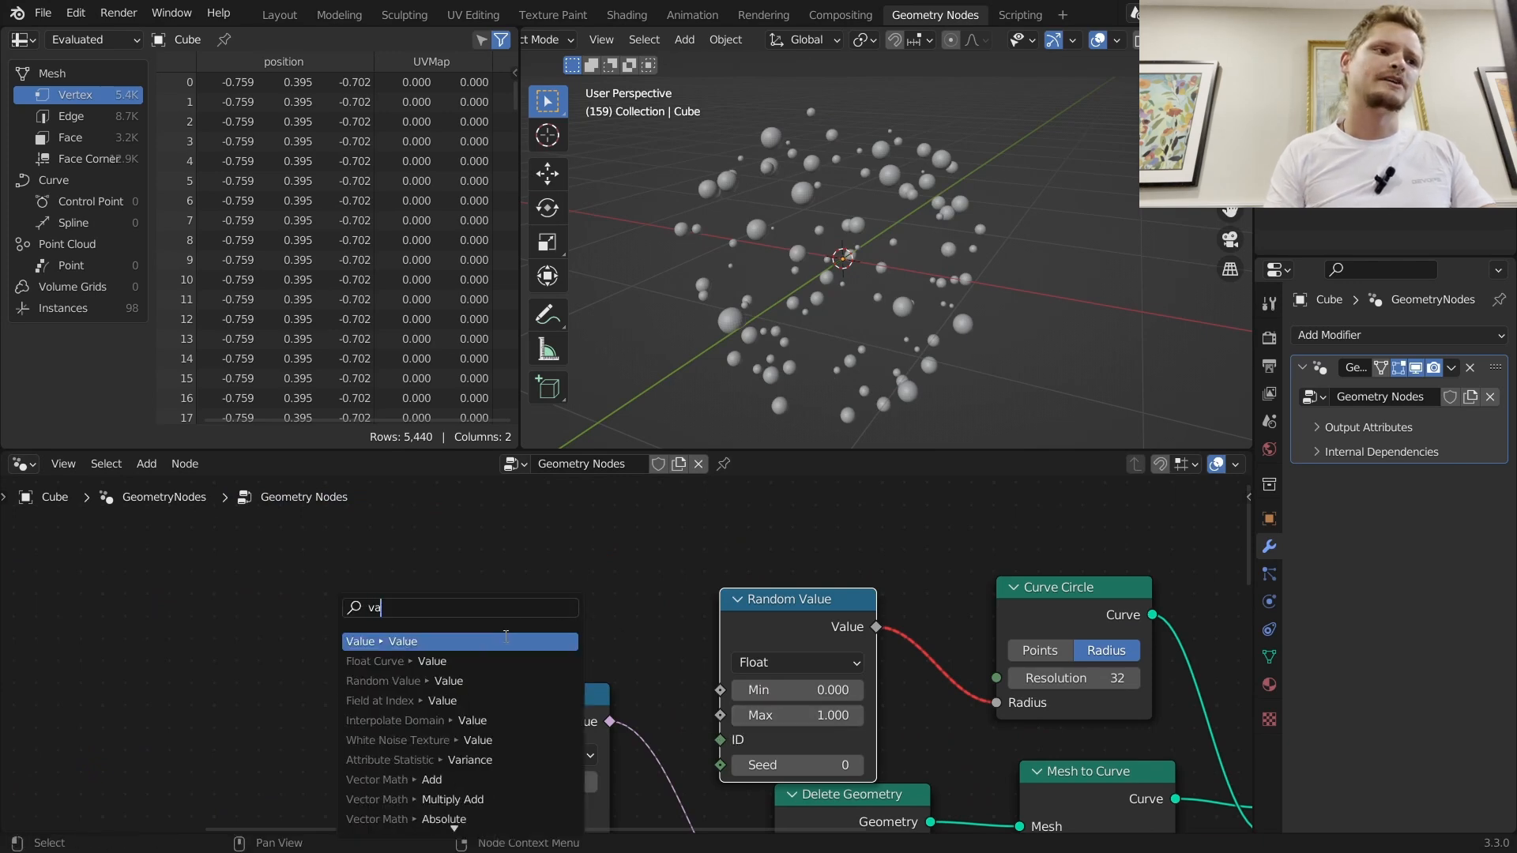
{"action": "left_click", "coordinate": [403, 681]}
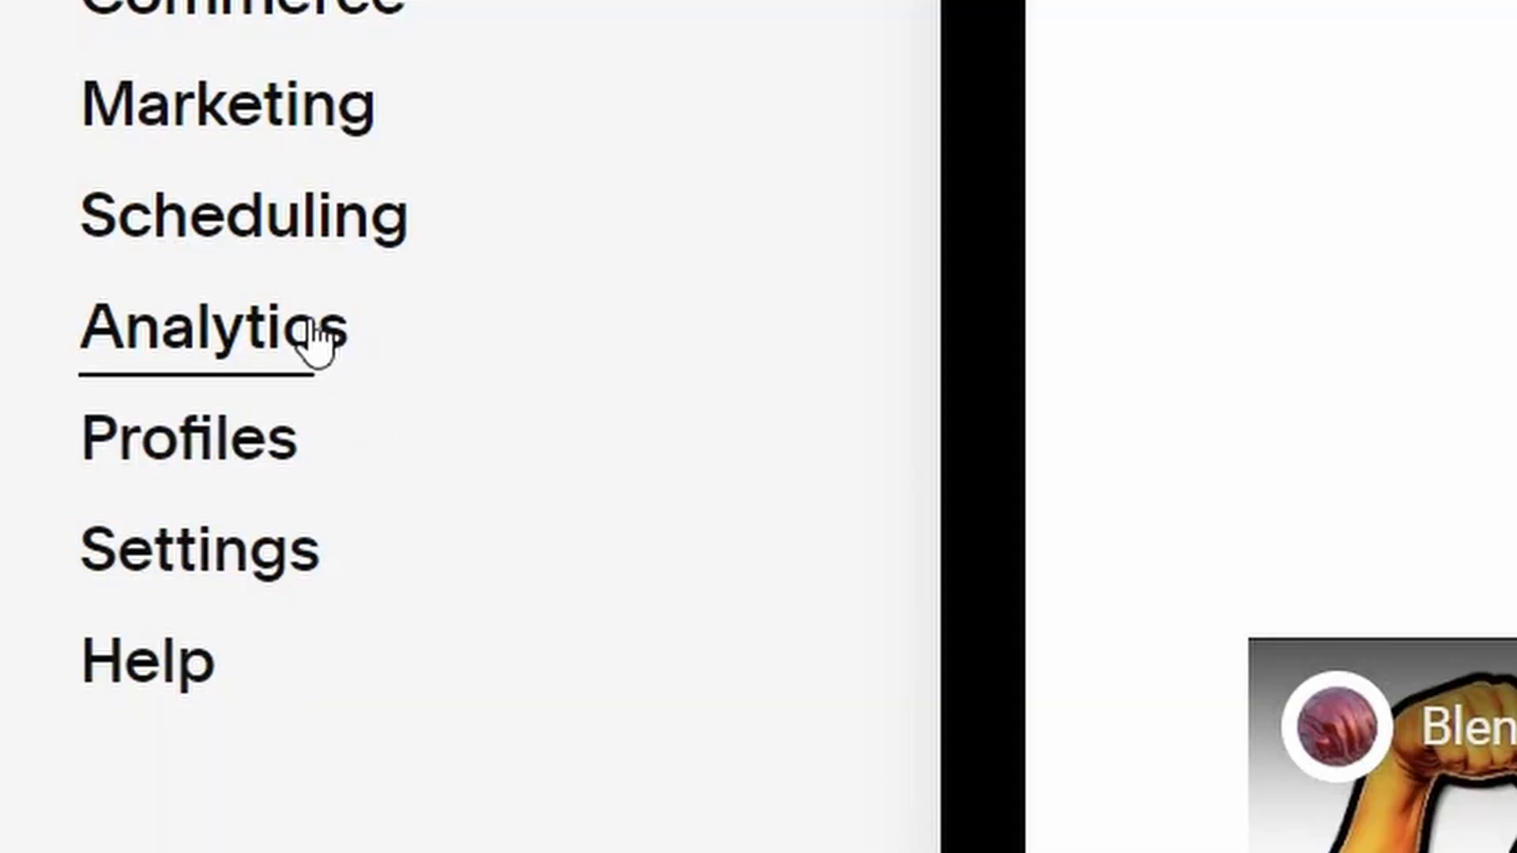
Step: Go to the Analytics section from the Squarespace dashboard sidebar
{"action": "left_click", "coordinate": [214, 328]}
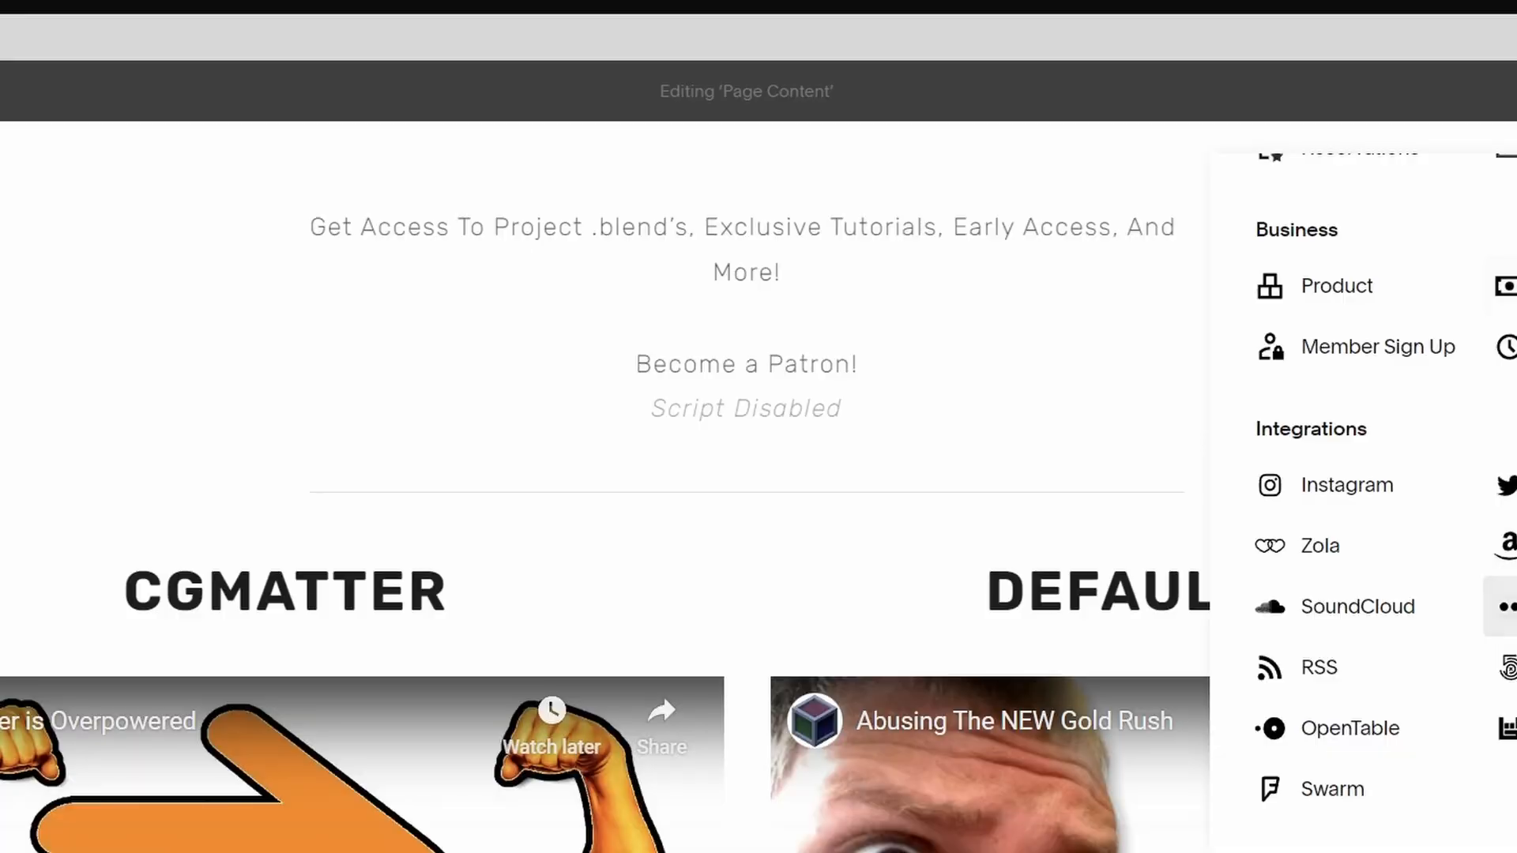
Step: Add a Twitter feed block from Integrations and append 's alo' to the left channel heading
{"action": "left_click", "coordinate": [1504, 486]}
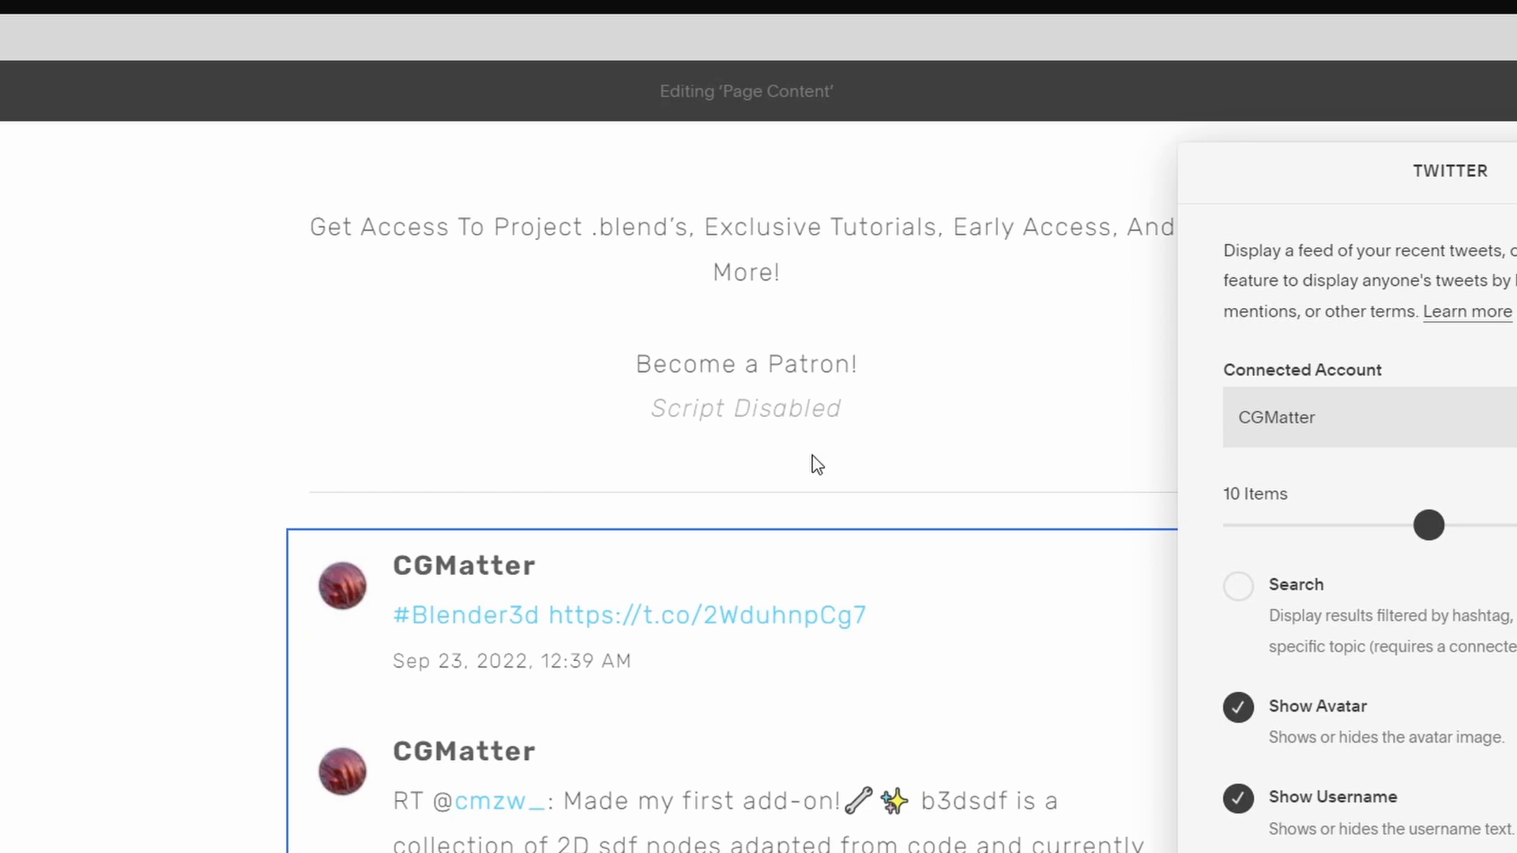
{"action": "scroll", "scroll_direction": "down", "scroll_amount": 3}
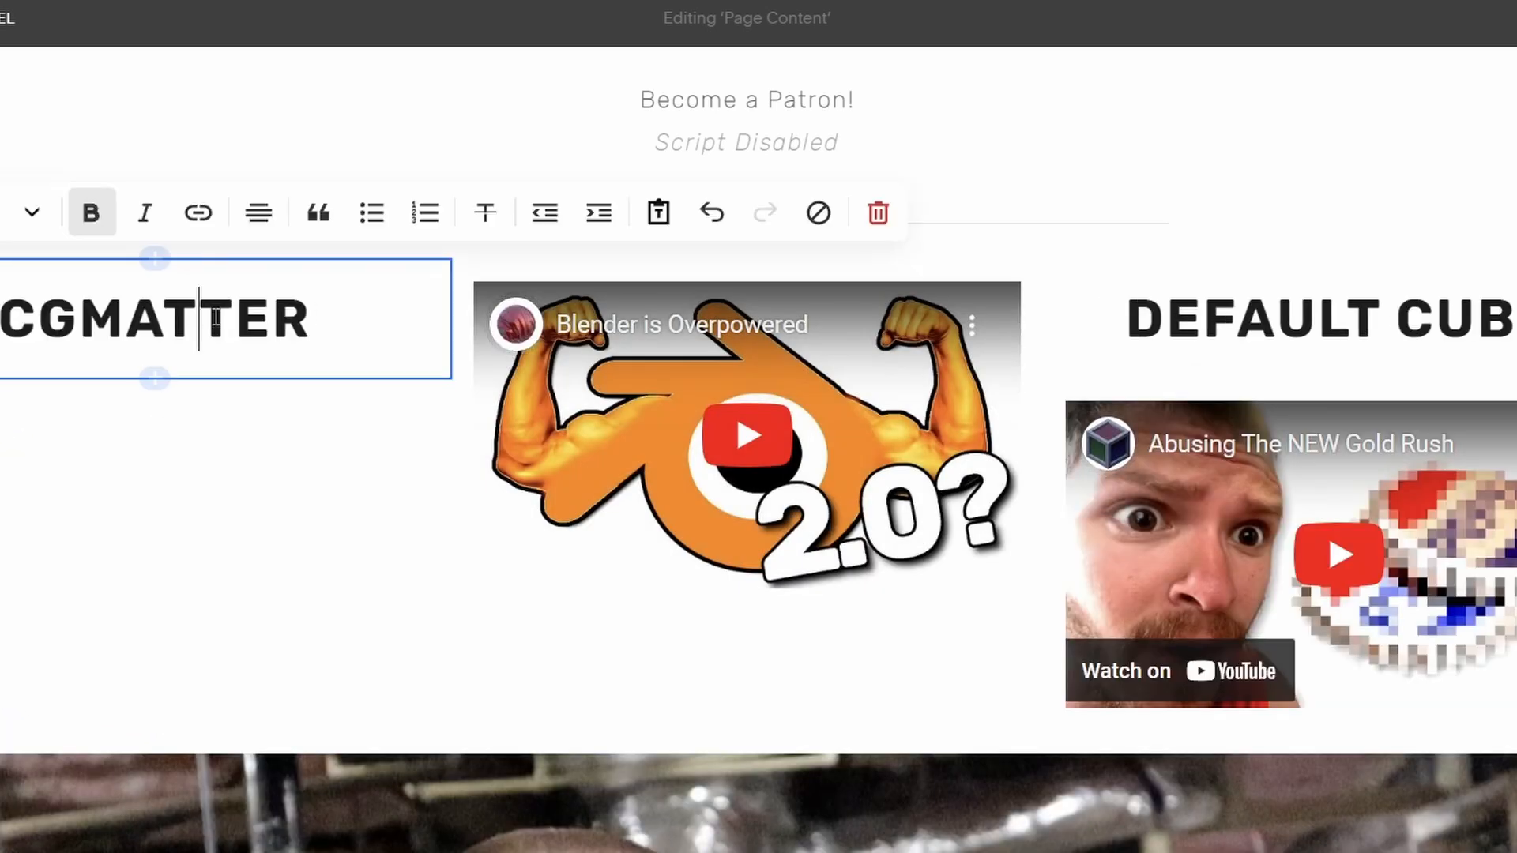
{"action": "type", "text": "s alo"}
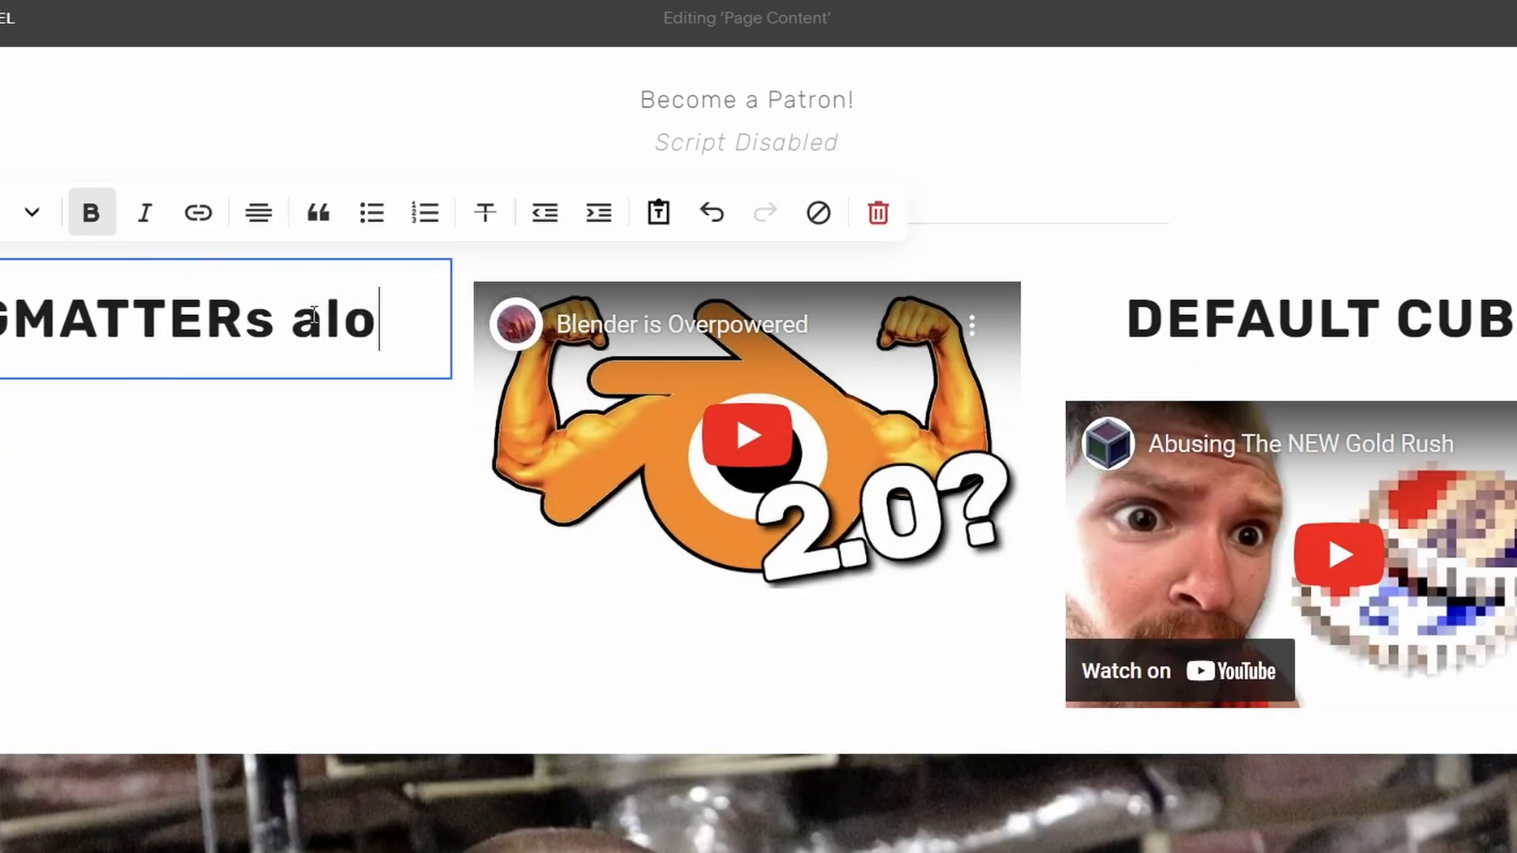